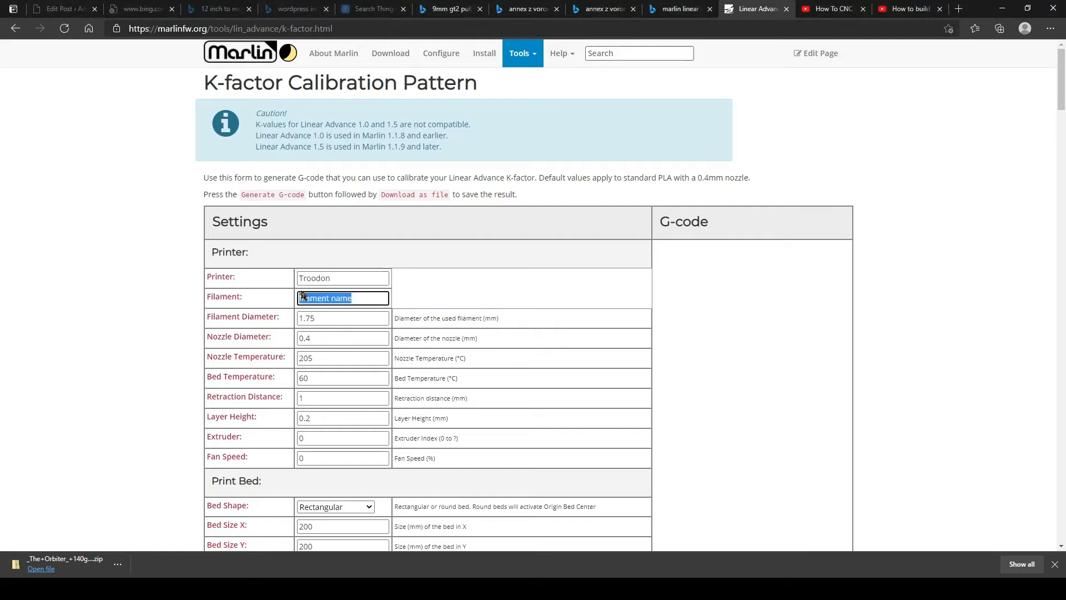
# - Enter filament ABS KVP, nozzle 235, bed 105 and retraction distance .8 in the calibration form
pyautogui.write('ABS')
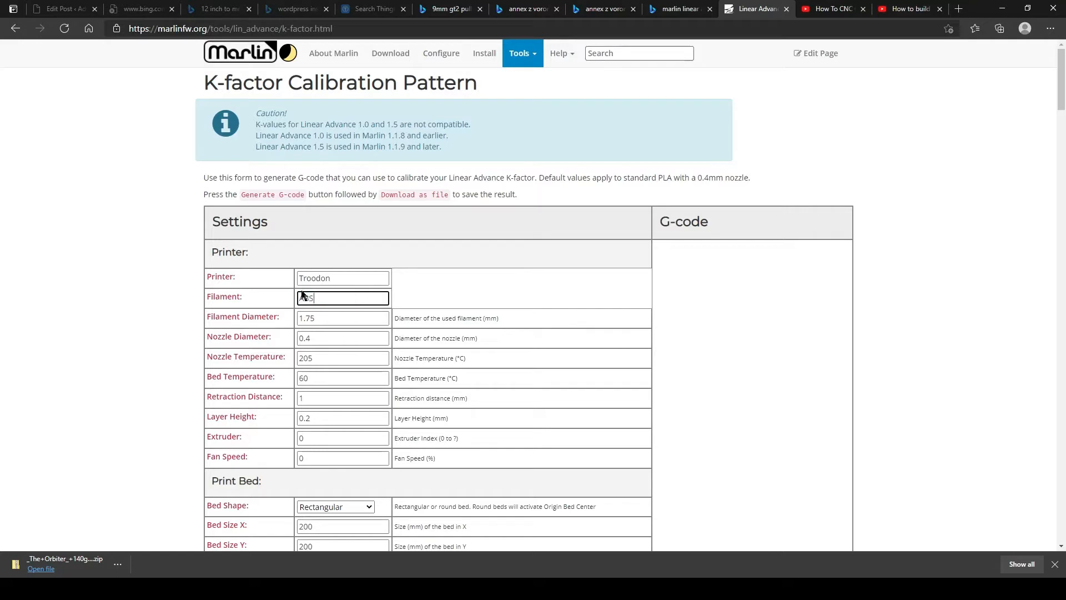
pyautogui.write('KVP')
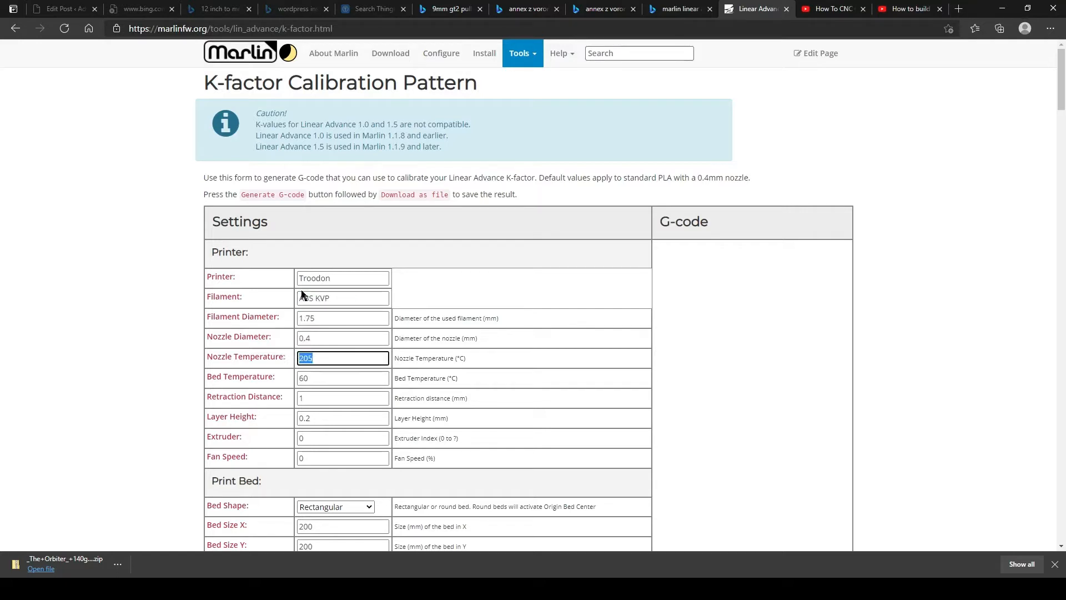
pyautogui.write('2')
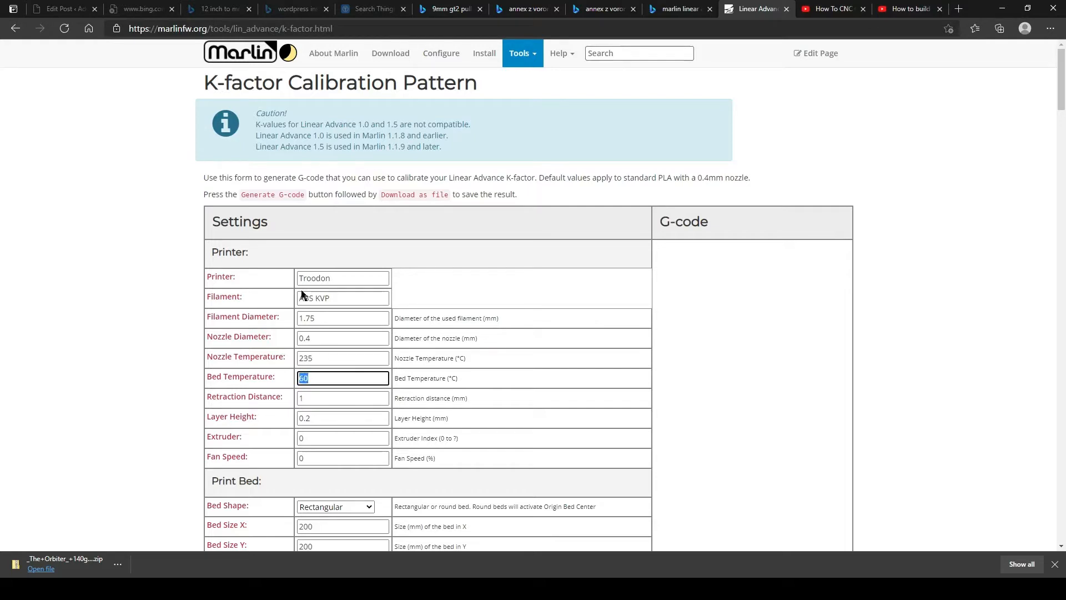
pyautogui.write('1-5')
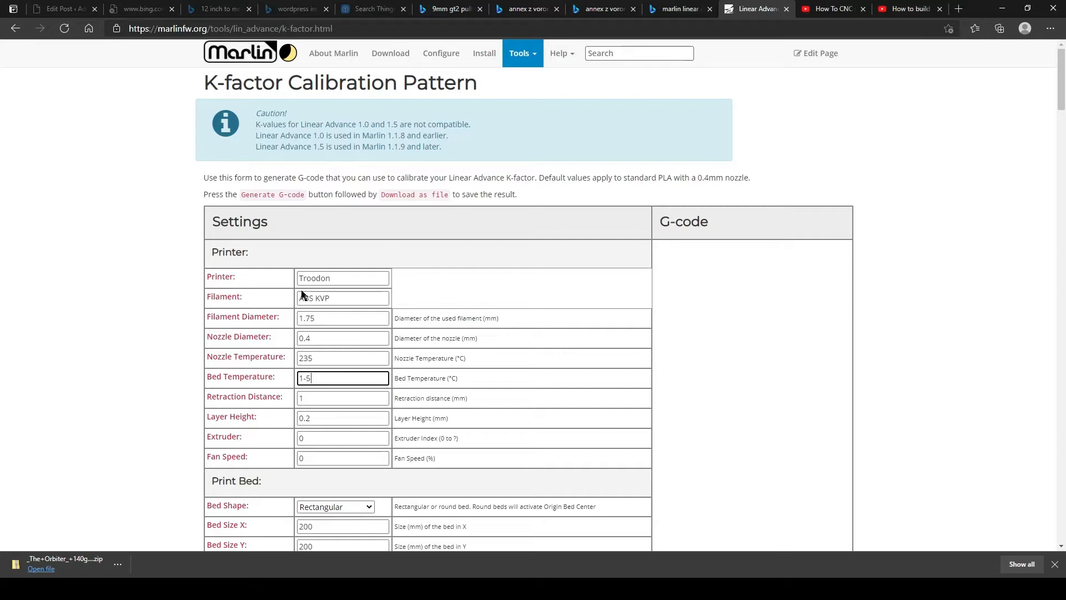
pyautogui.press('Backspace')
pyautogui.write('0')
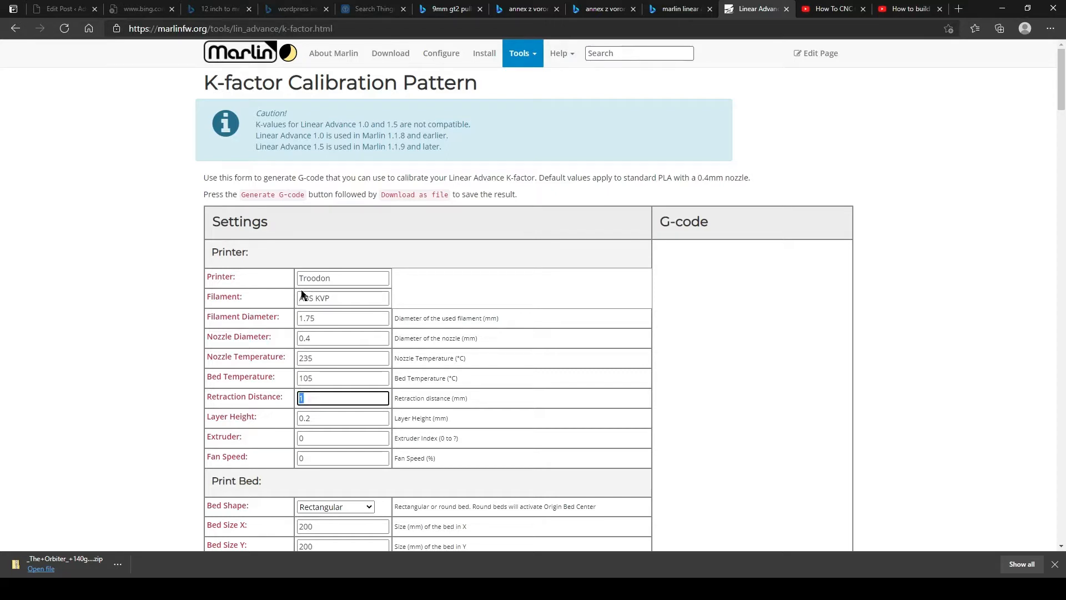
pyautogui.write('8')
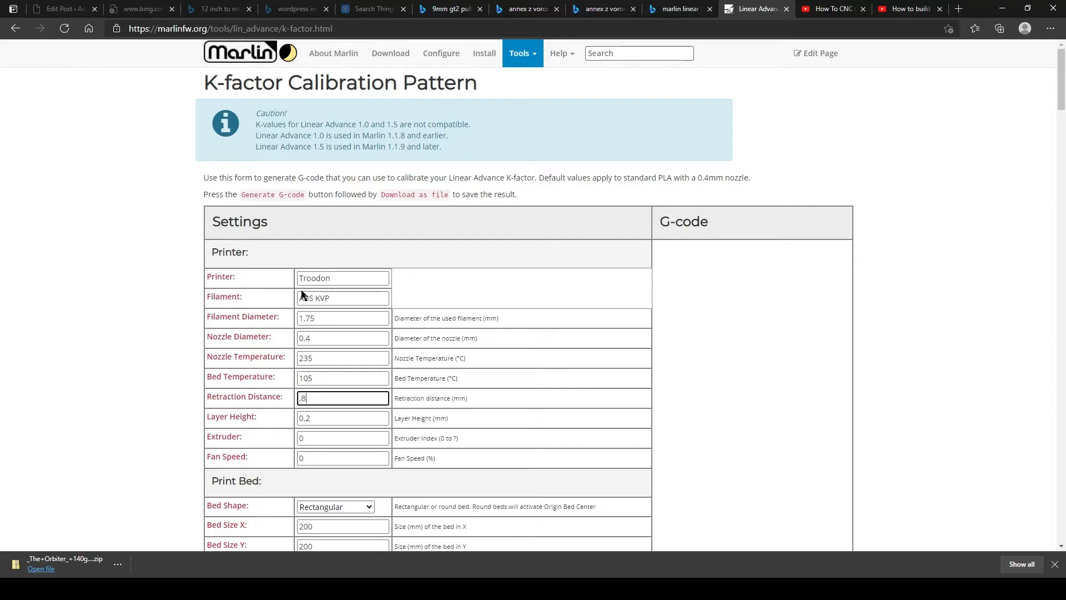
pyautogui.click(342, 437)
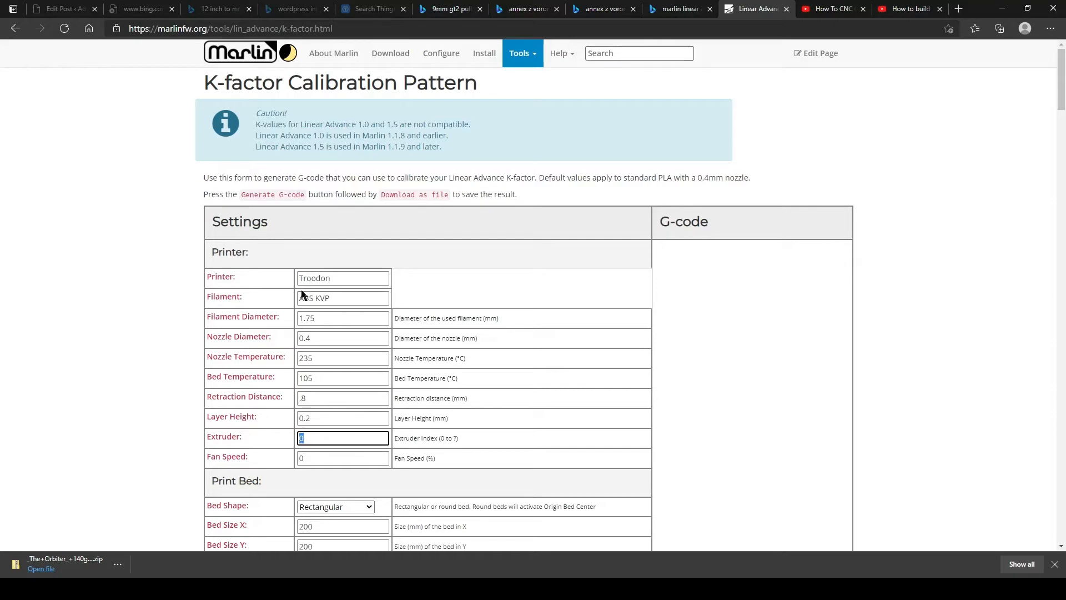
# - Set bed size to 300 by 300 with movement speed 300 and retract speed 50
pyautogui.scroll(-3)
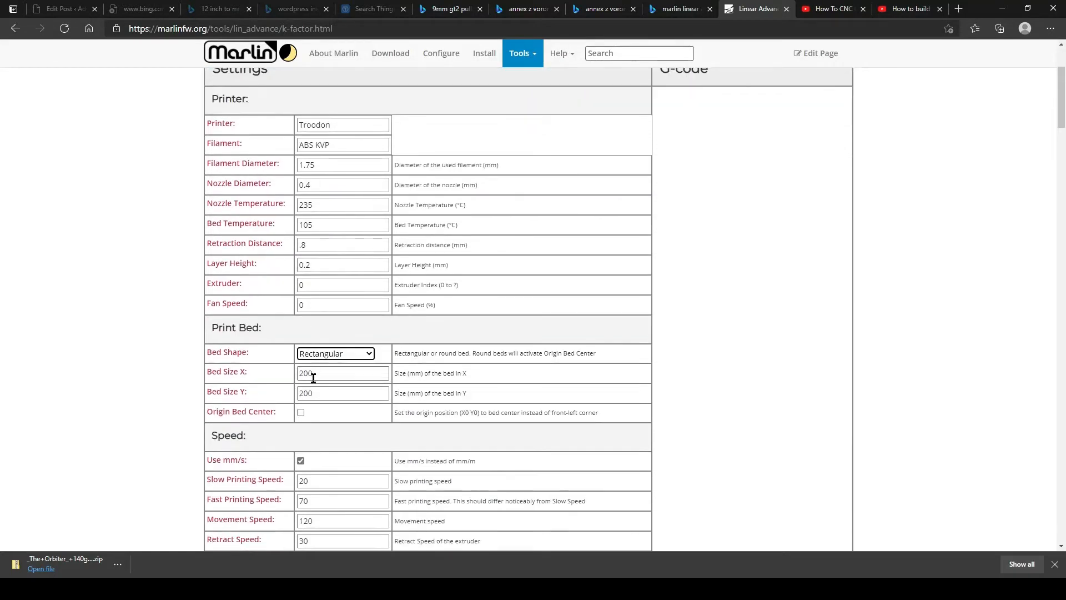
pyautogui.tripleClick(342, 372)
pyautogui.write('300')
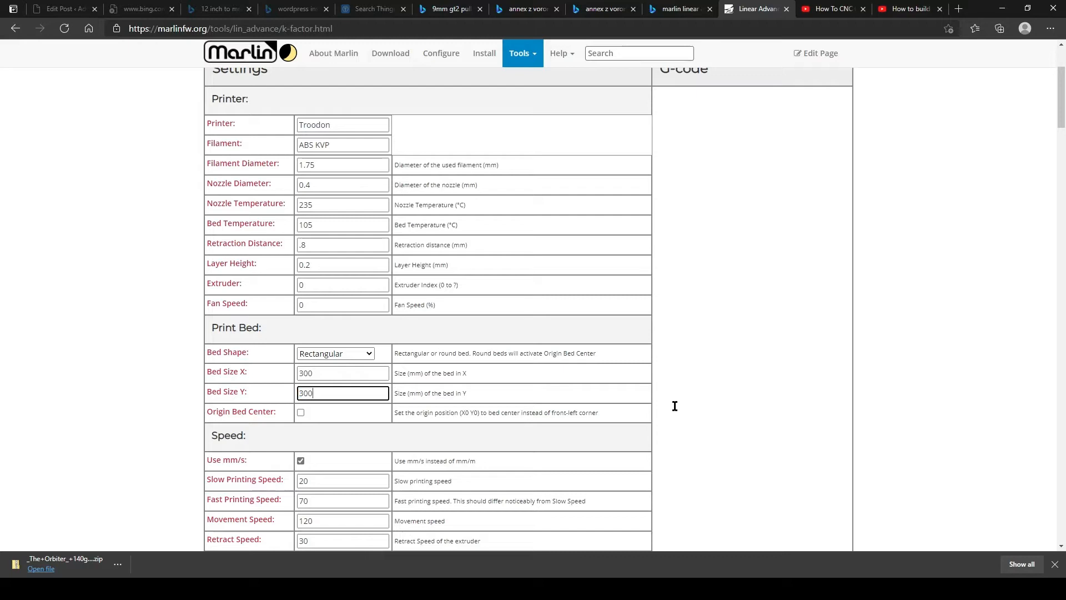
pyautogui.click(341, 373)
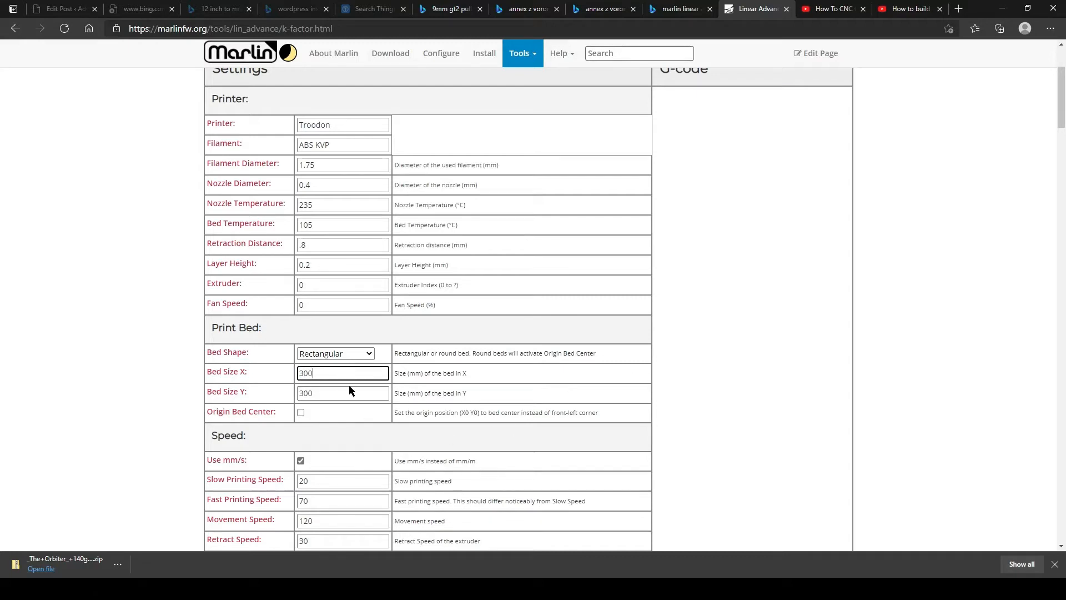
pyautogui.scroll(-3)
pyautogui.write('300')
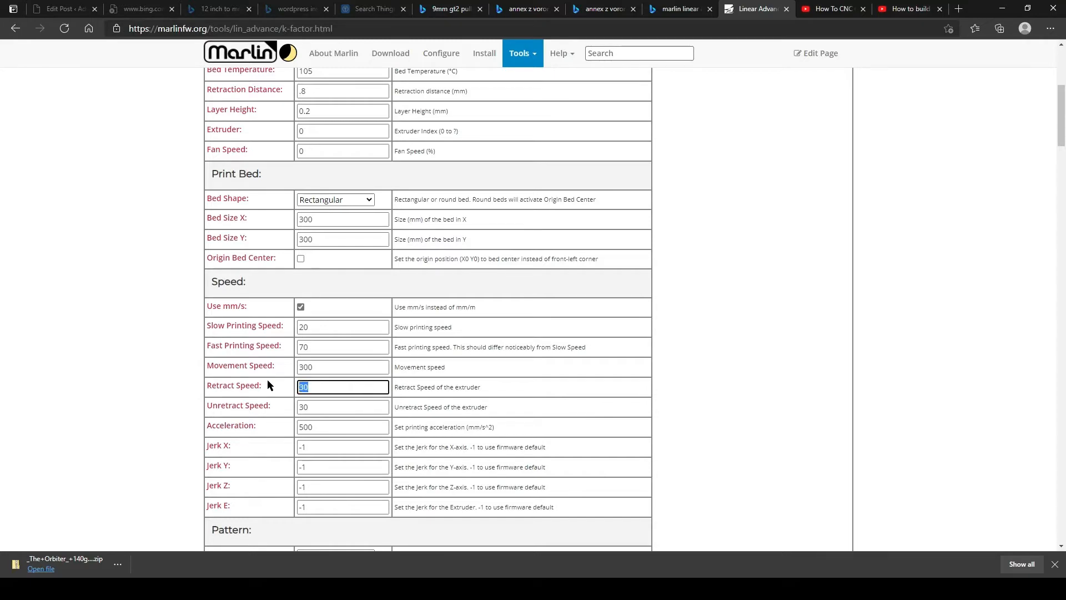
pyautogui.scroll(-3)
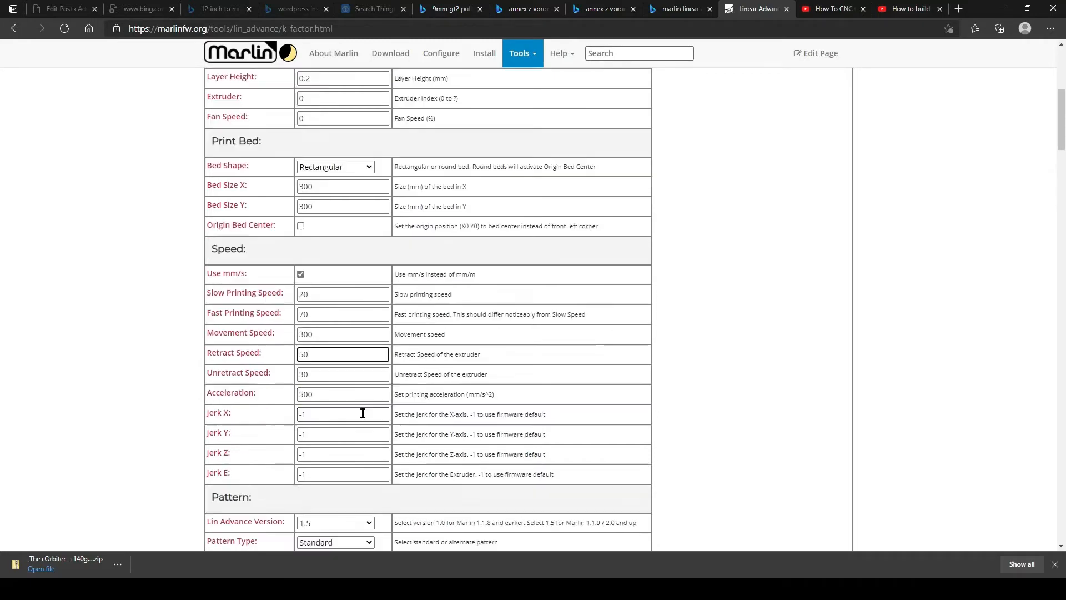
pyautogui.scroll(-3)
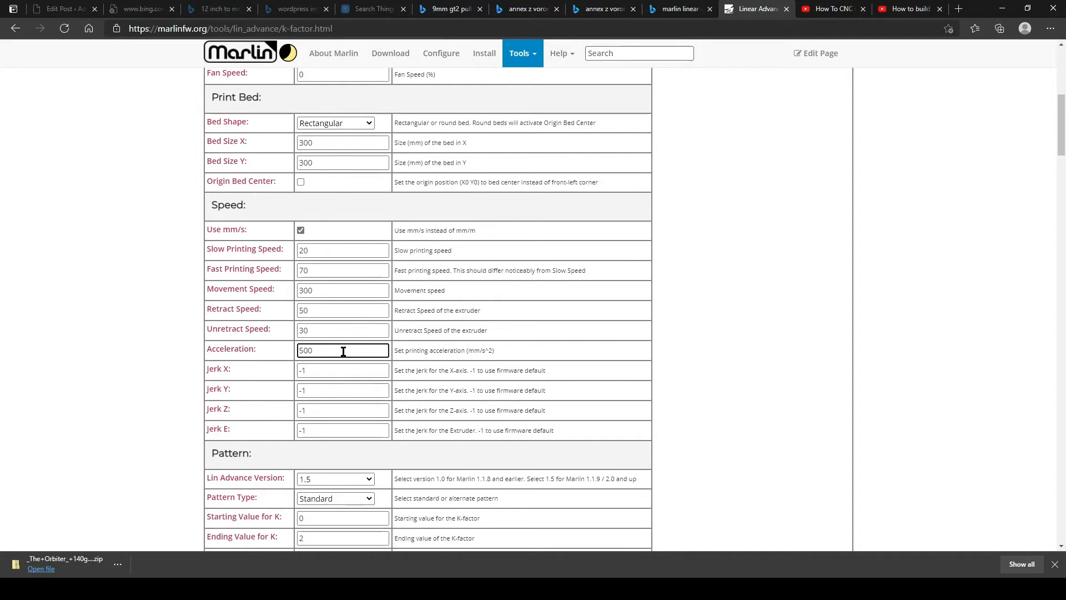
pyautogui.scroll(-3)
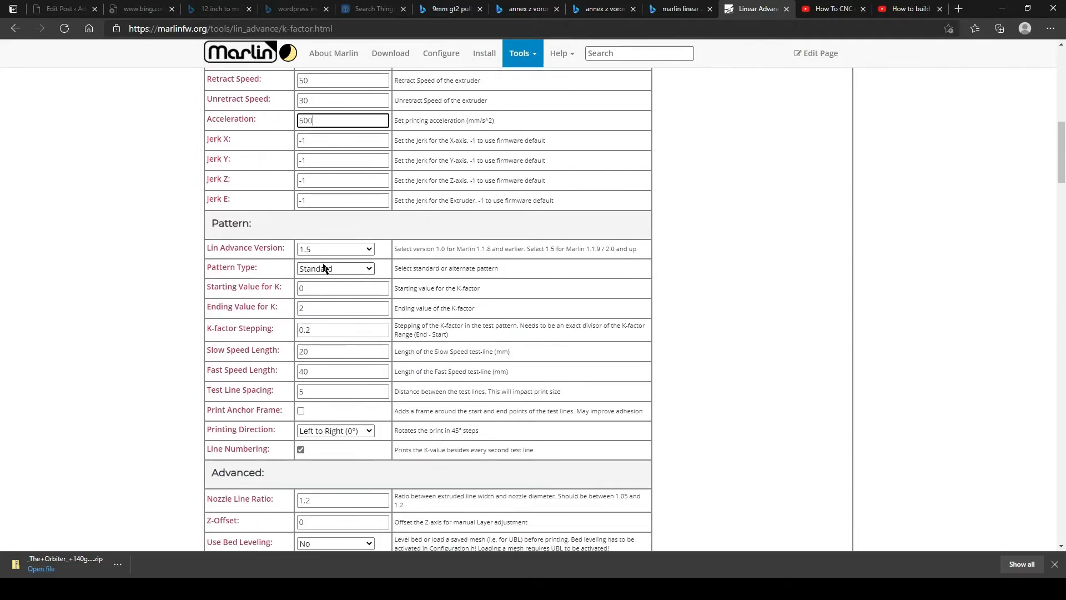
# - Set the ending K value to 0.1
pyautogui.click(342, 287)
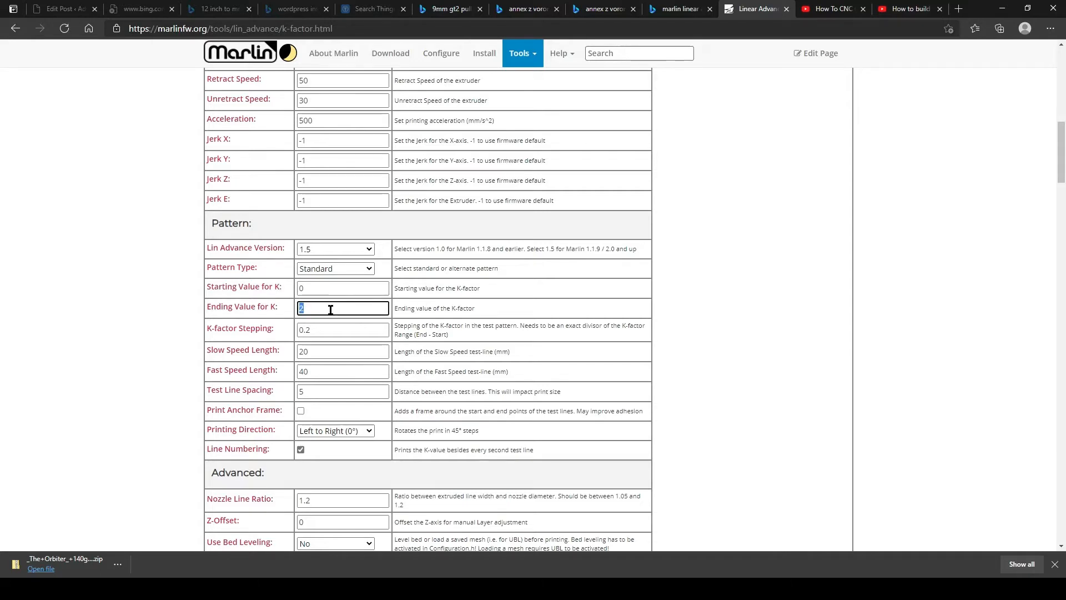
pyautogui.write('0.')
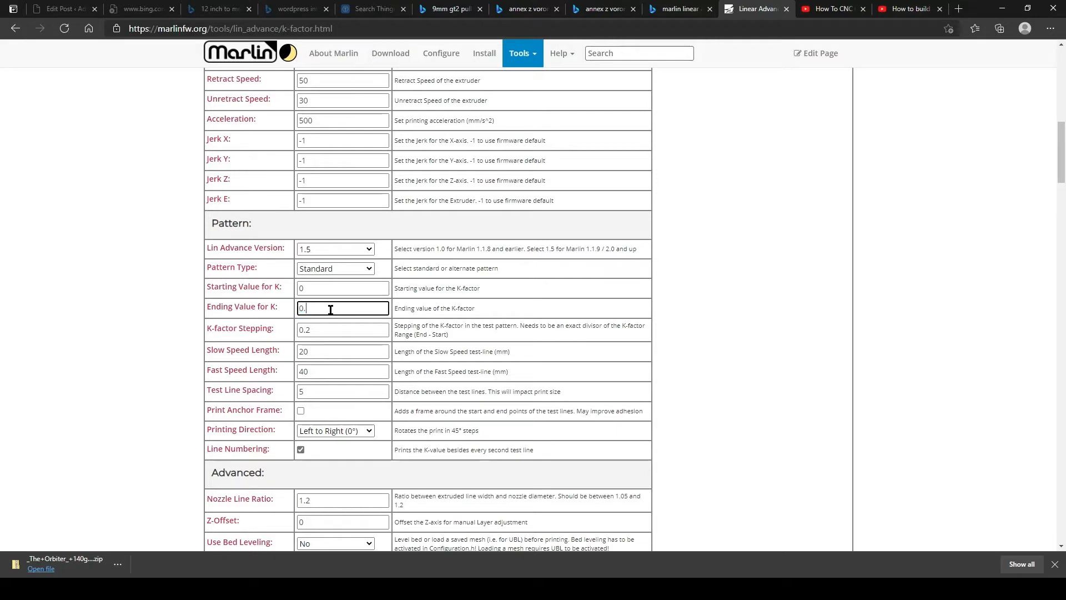
pyautogui.write('1')
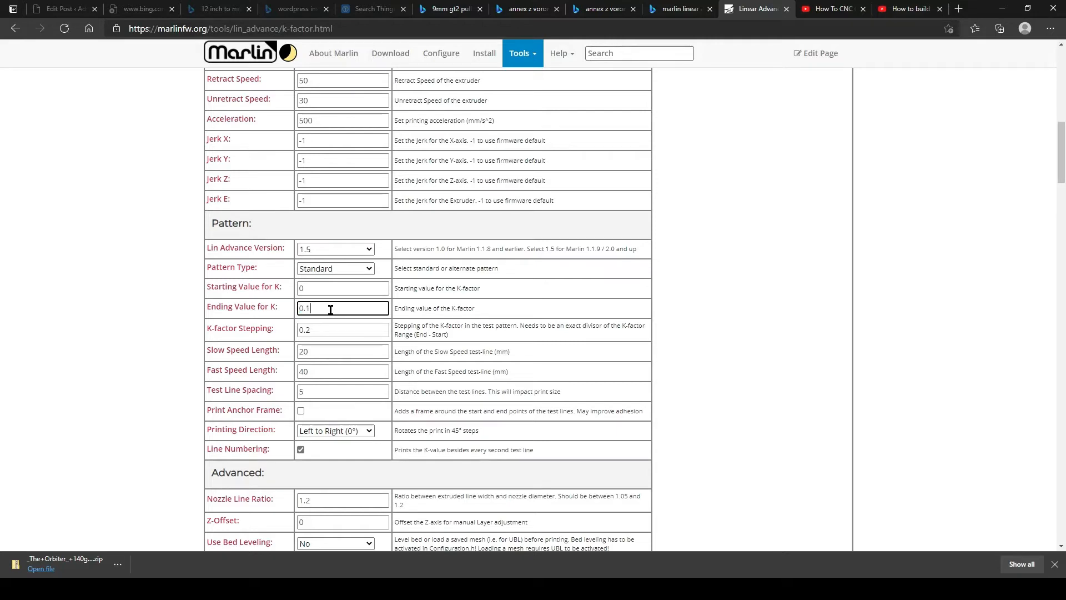
# - Set K-factor stepping to 0.005 and enable the anchor frame
pyautogui.scroll(-3)
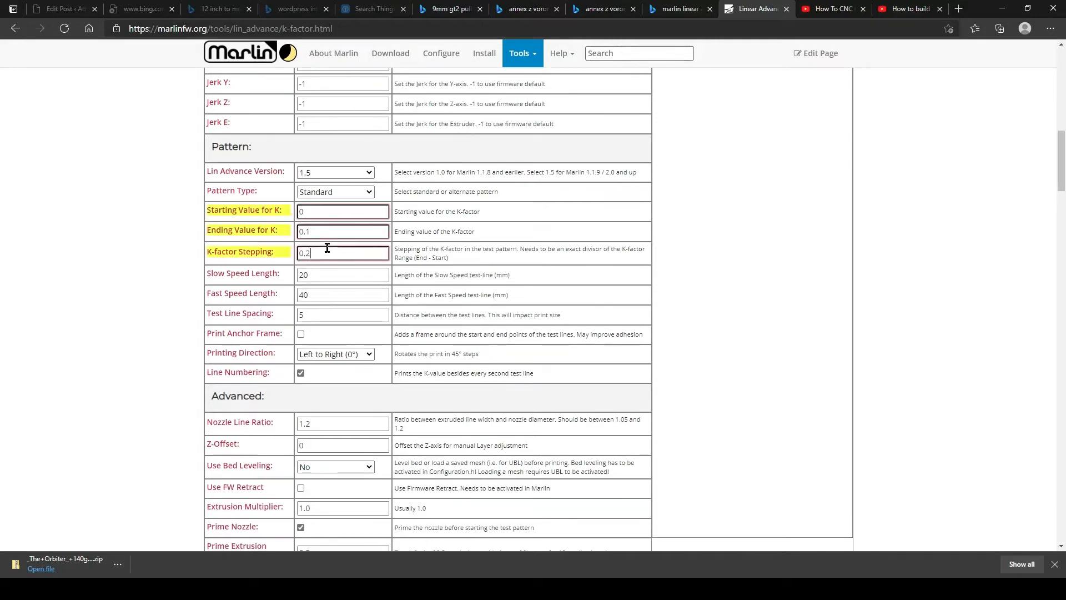
pyautogui.write('0.005')
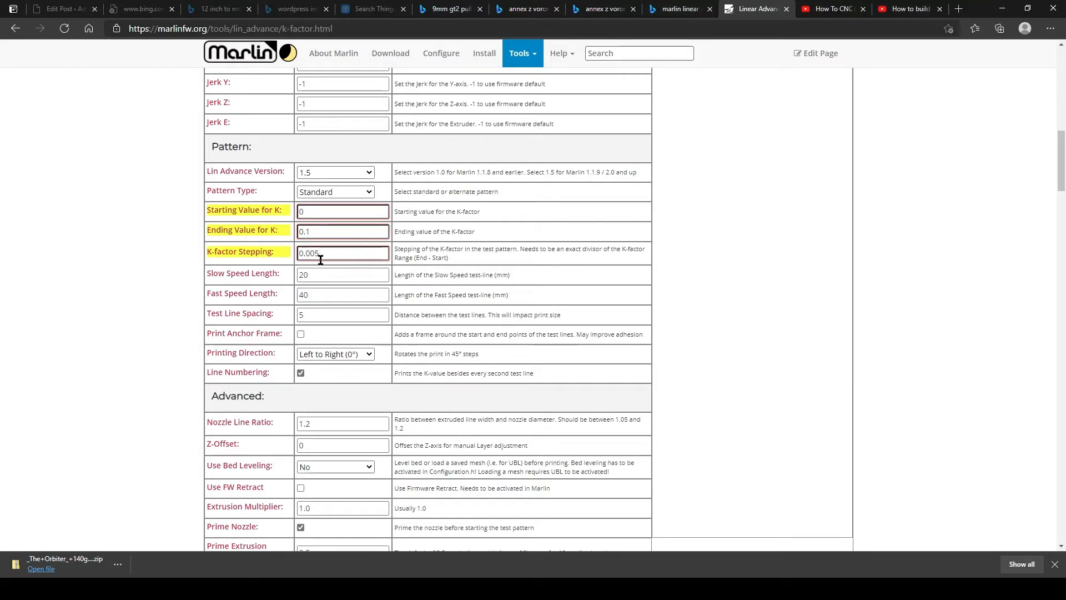
pyautogui.click(300, 333)
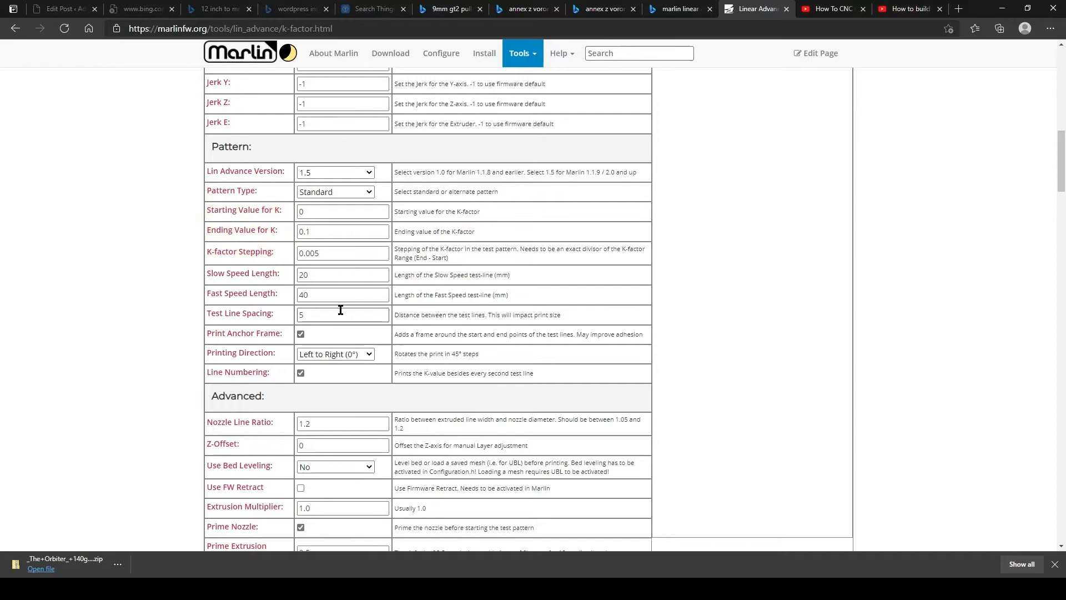
# - Name the output file 'abs 235 degrees .4nozzle'
pyautogui.scroll(-3)
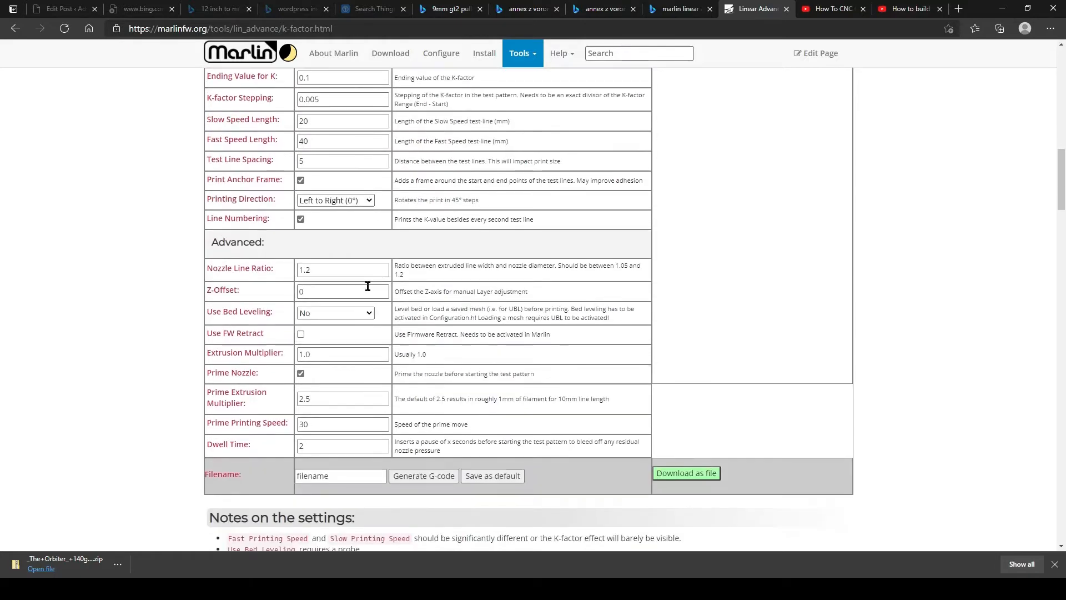
pyautogui.scroll(-3)
pyautogui.write('abs')
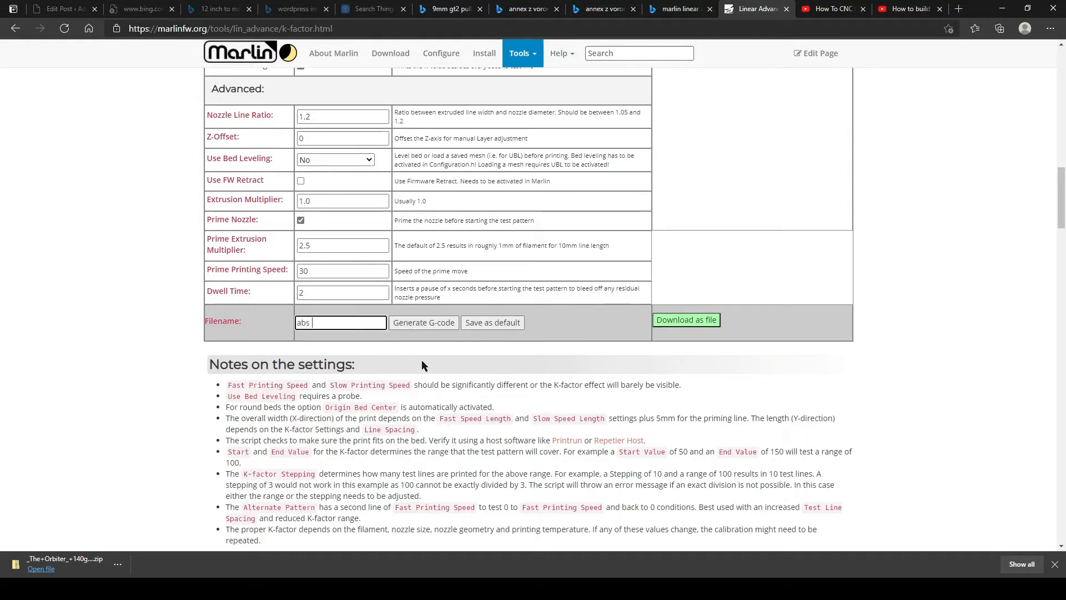
pyautogui.write('23')
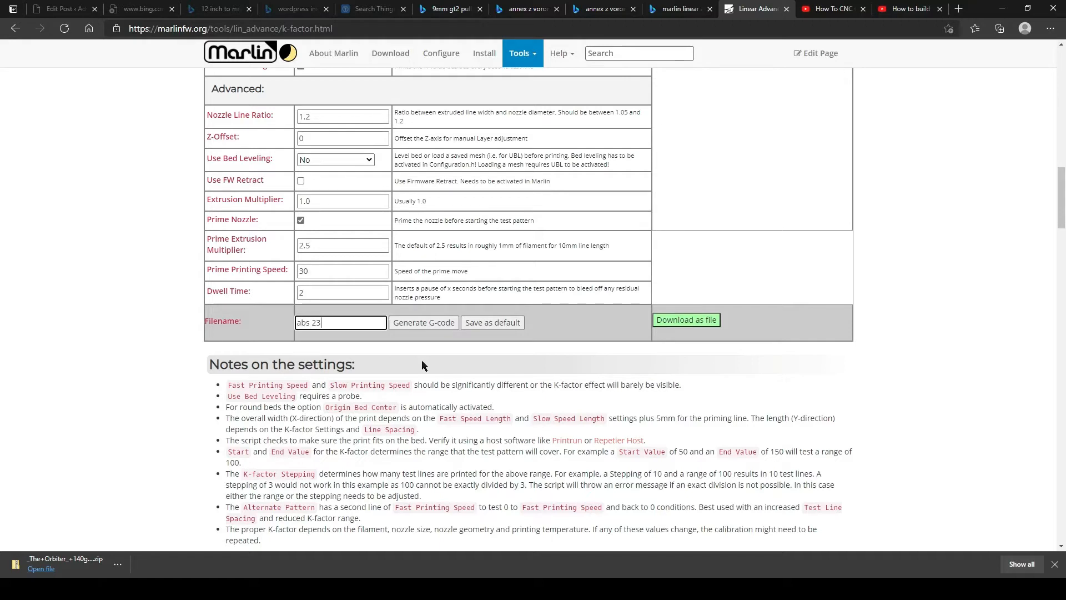
pyautogui.write('5 degrees')
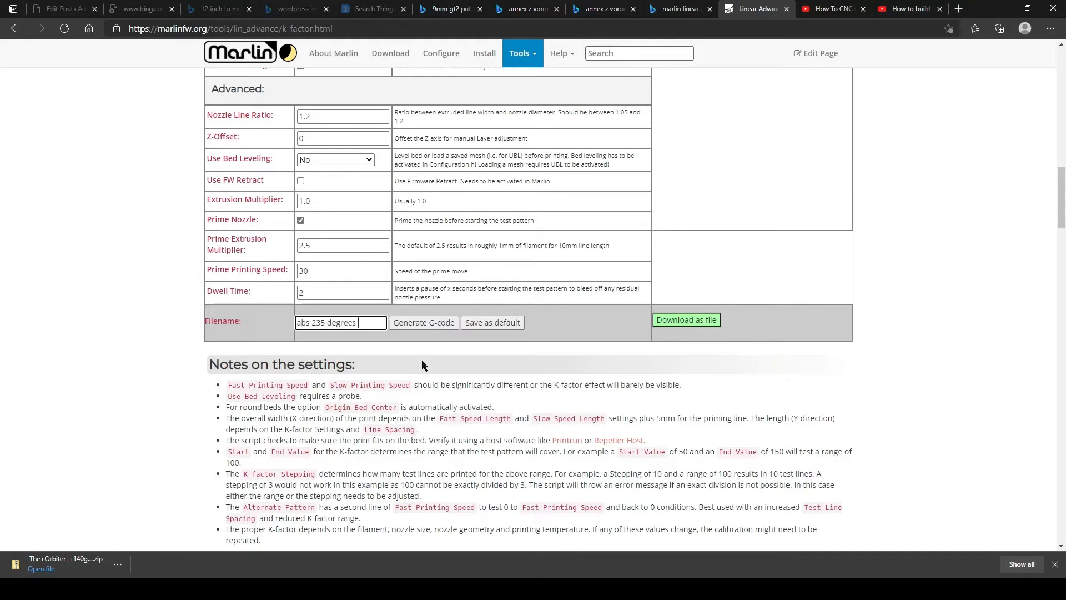
pyautogui.write('.4nozzle')
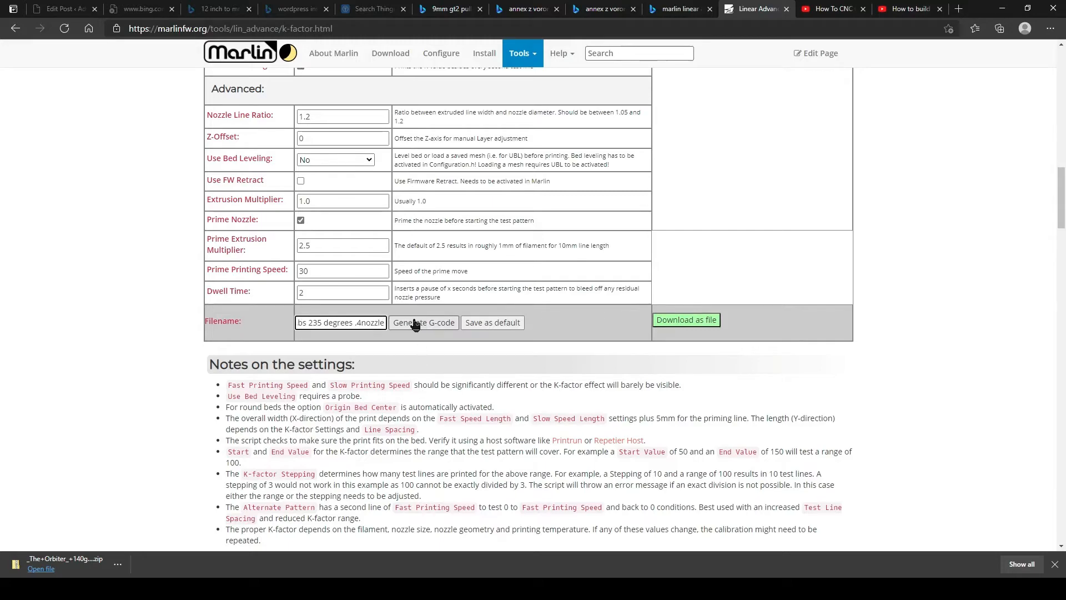
# - Generate the calibration G-code and review the output panel
pyautogui.click(422, 321)
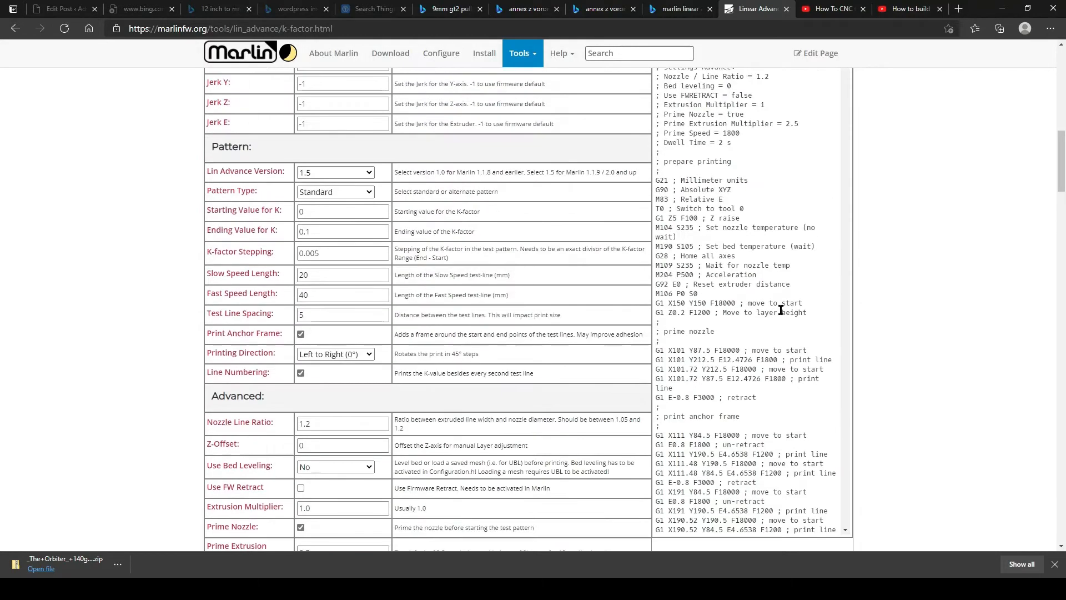
pyautogui.scroll(3)
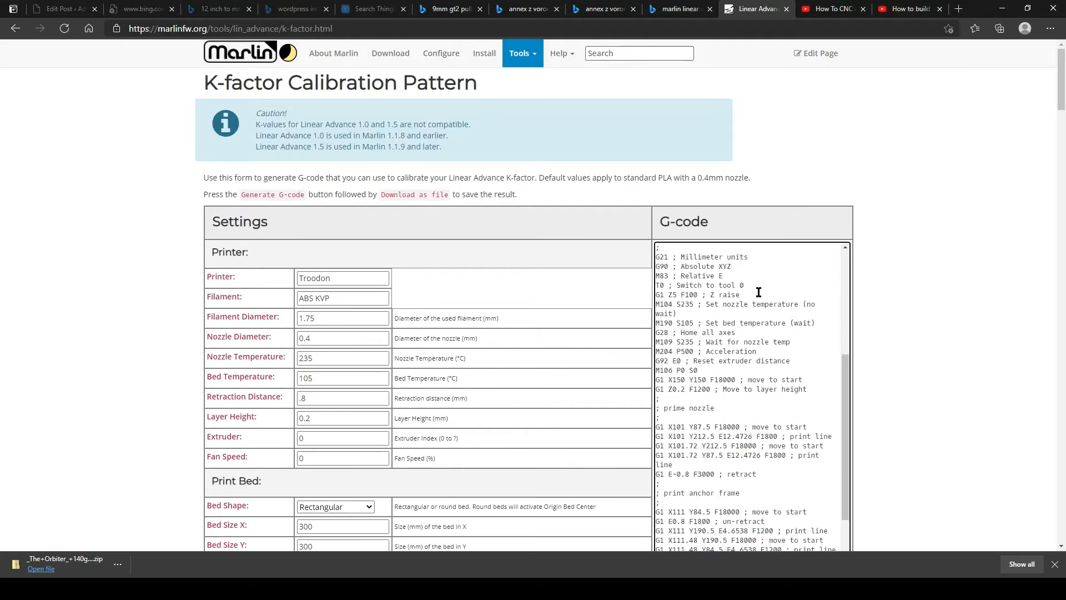
pyautogui.moveTo(740, 335)
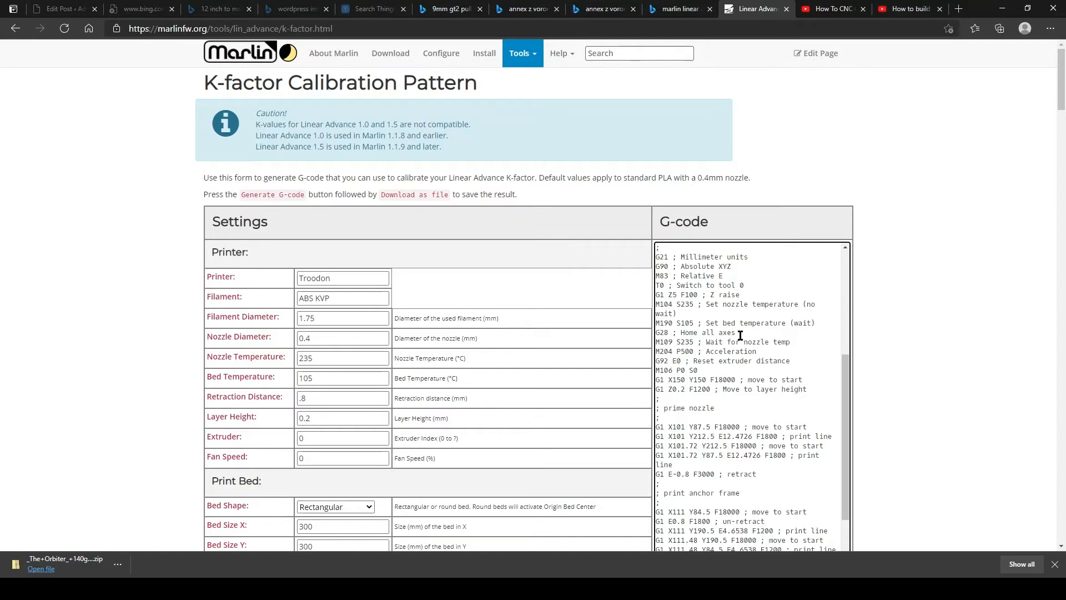
pyautogui.scroll(-3)
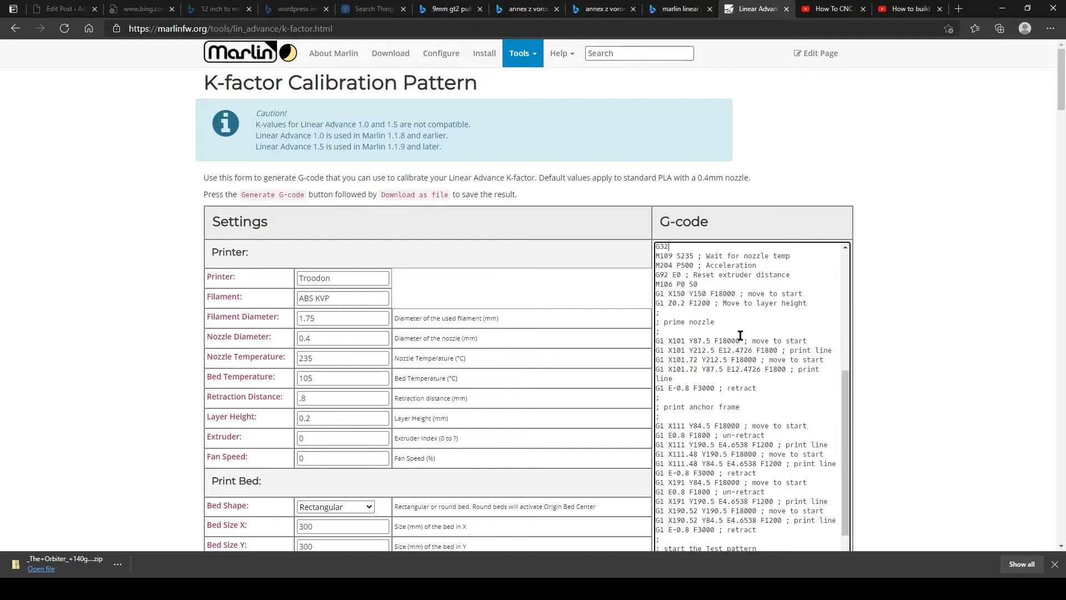
# - Add a ';tr' comment after the G32 line in the generated G-code
pyautogui.scroll(3)
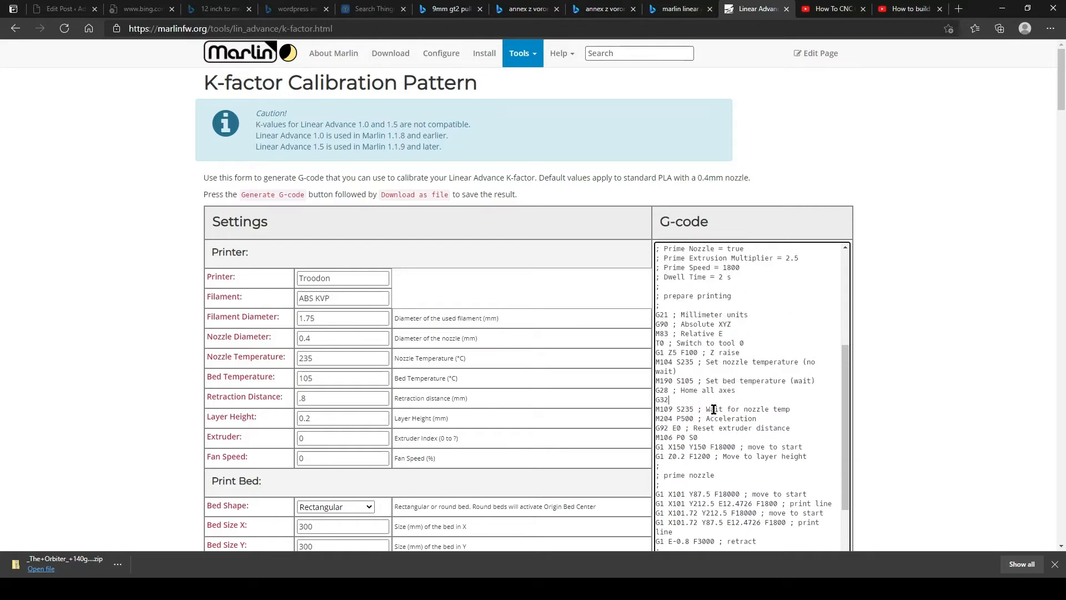
pyautogui.write('tr')
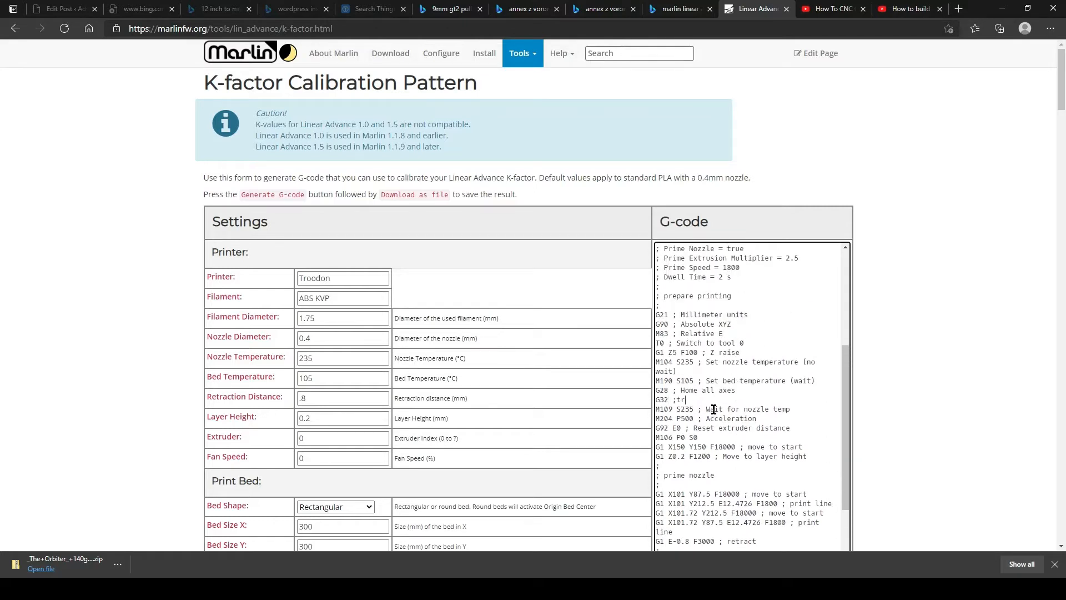
pyautogui.scroll(-3)
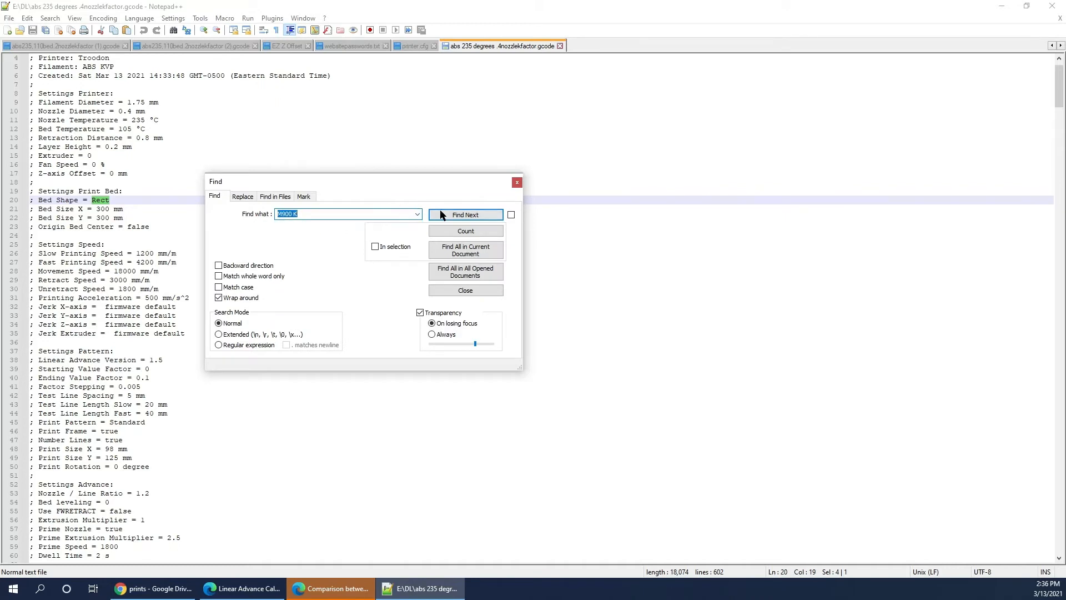
# - Replace every 'M900 K' with 'SET_PRESSURE_ADVANCE ADVANCE=' across the file
pyautogui.click(242, 196)
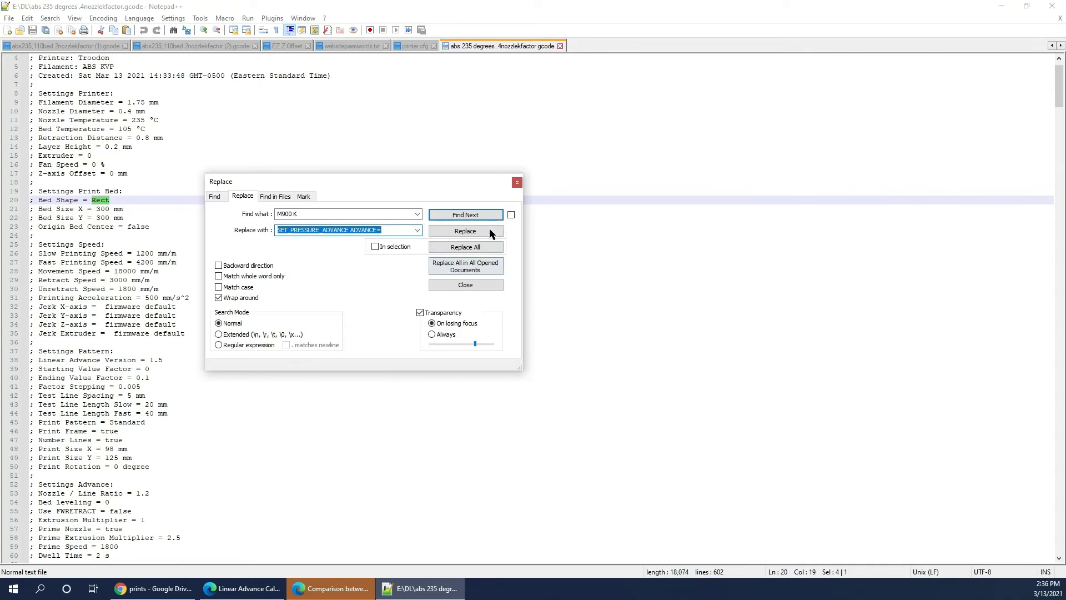
pyautogui.click(465, 214)
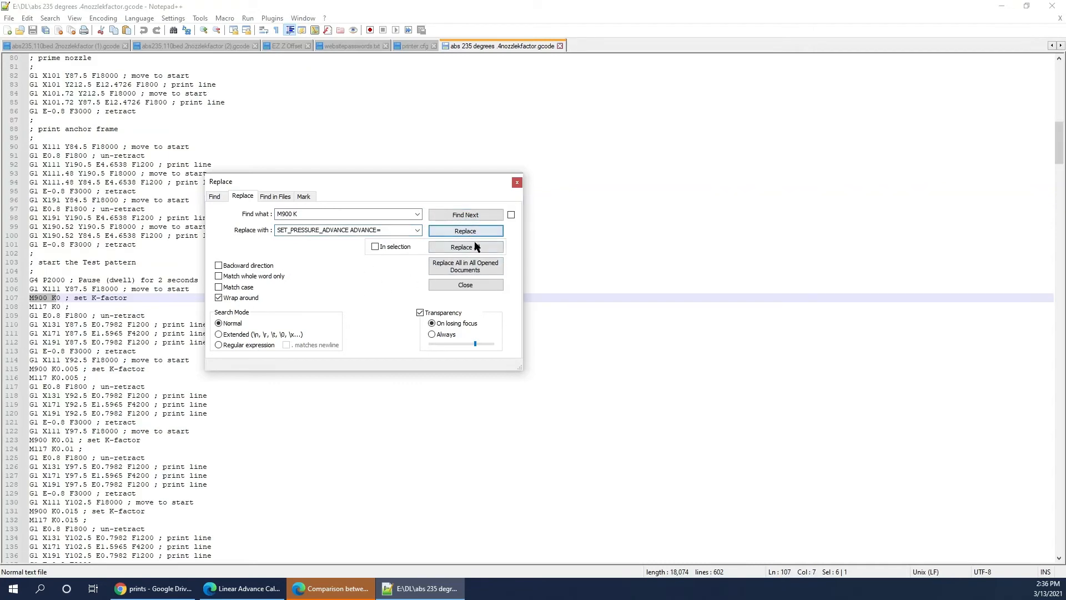
pyautogui.click(465, 246)
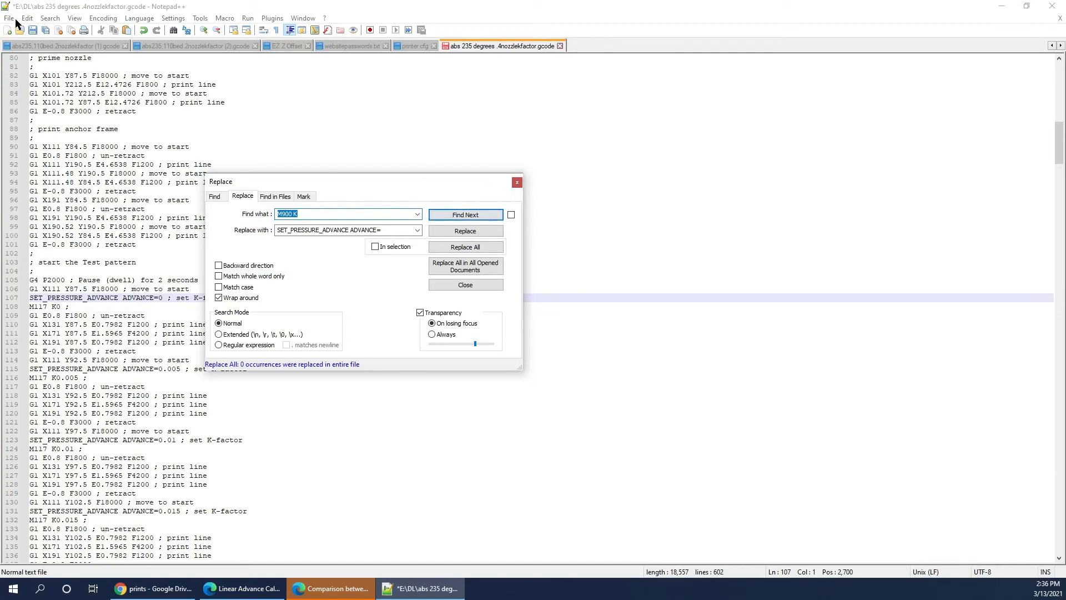
pyautogui.moveTo(465, 284)
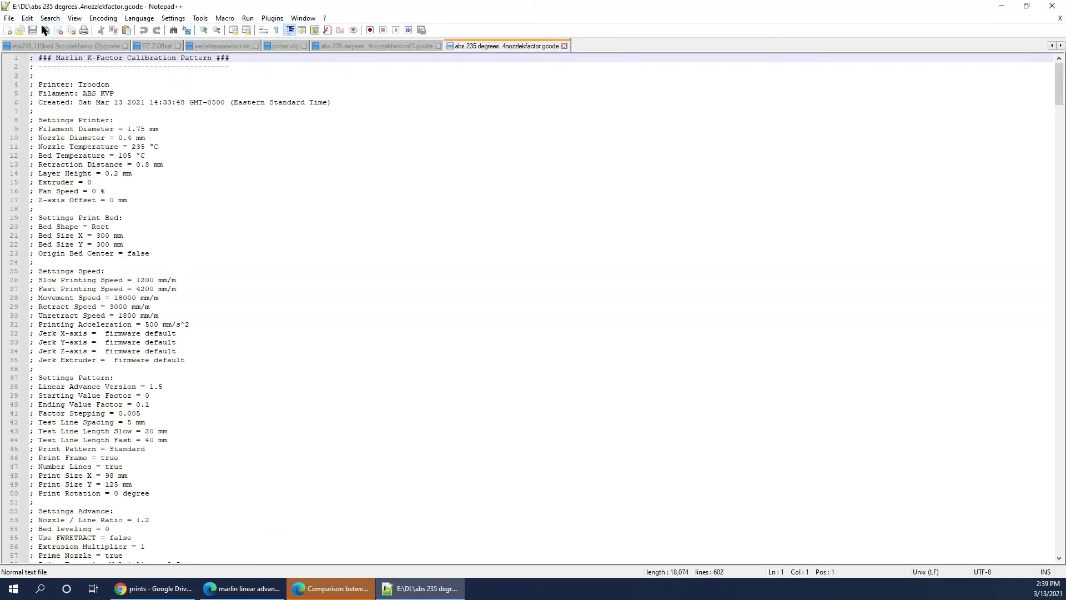
pyautogui.moveTo(49, 18)
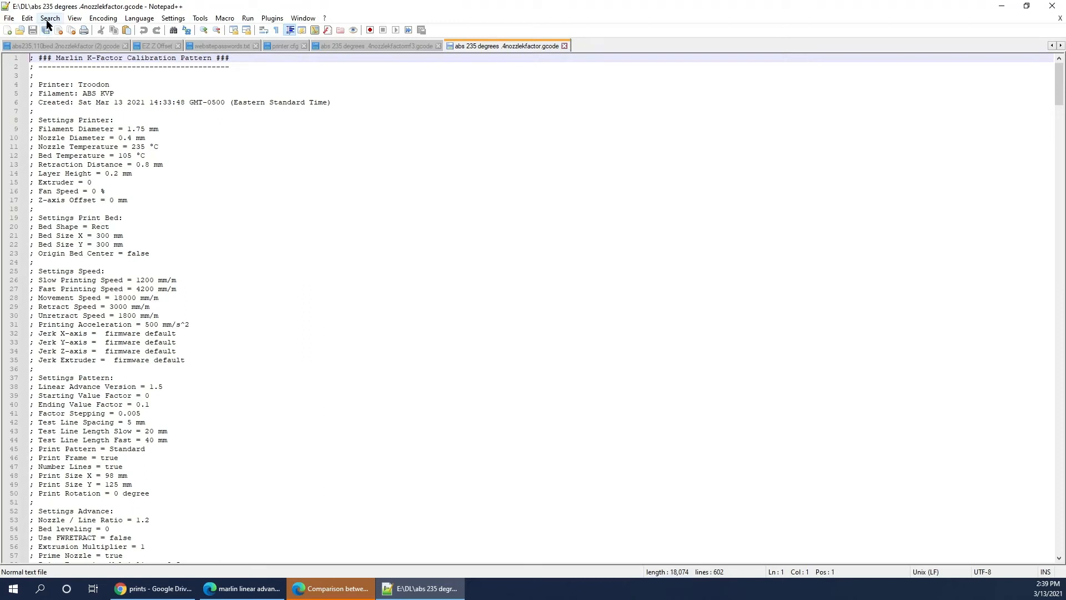
pyautogui.moveTo(75, 18)
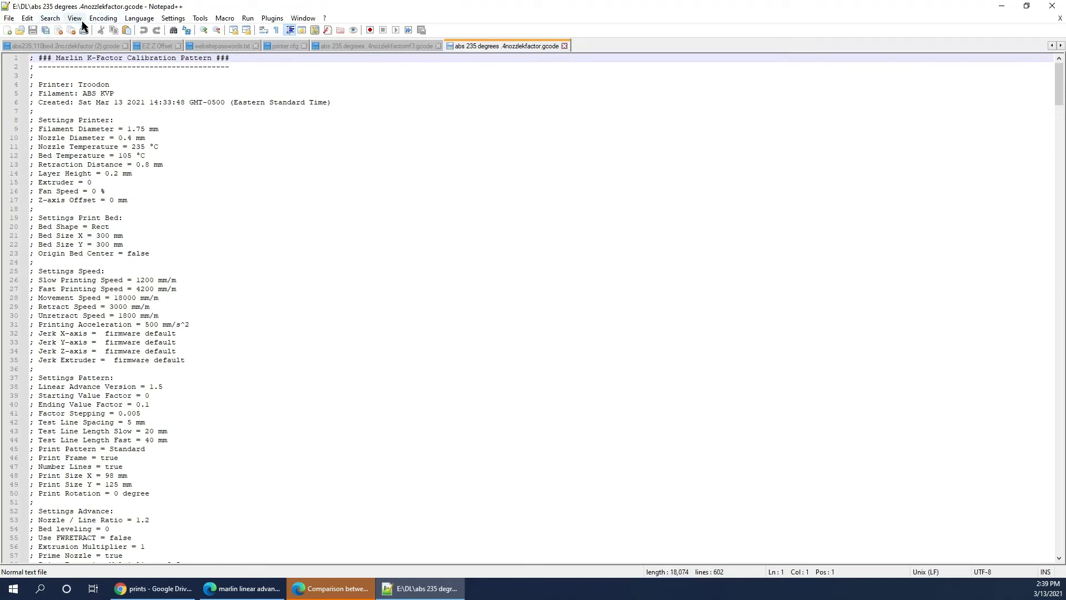
pyautogui.moveTo(27, 19)
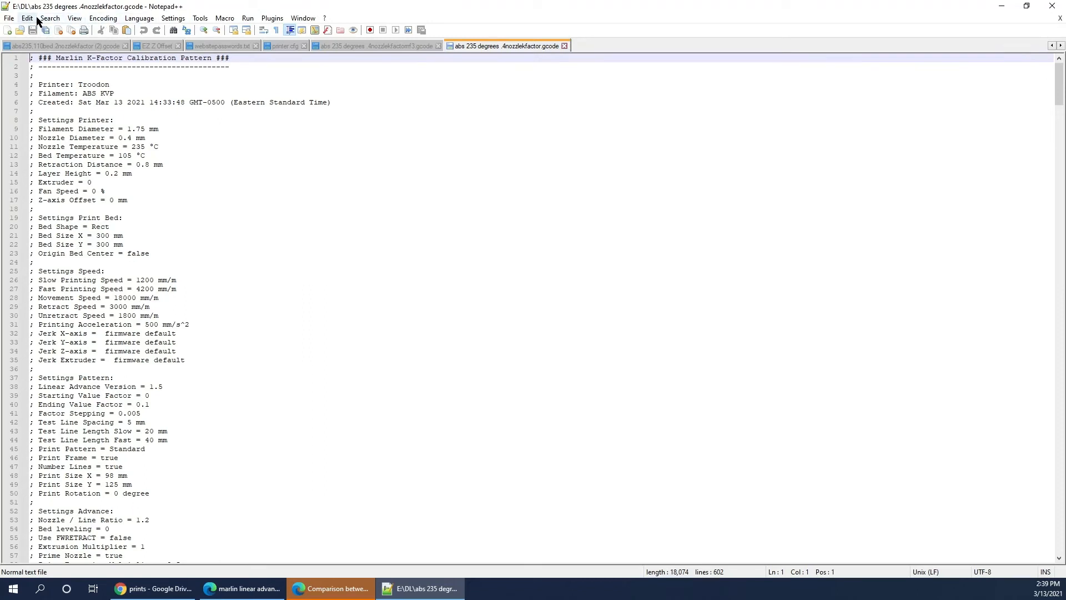
# - Prepare a replace of 'M900 K' with an M572 command and find the first match on line 107
pyautogui.press('Ctrl+f')
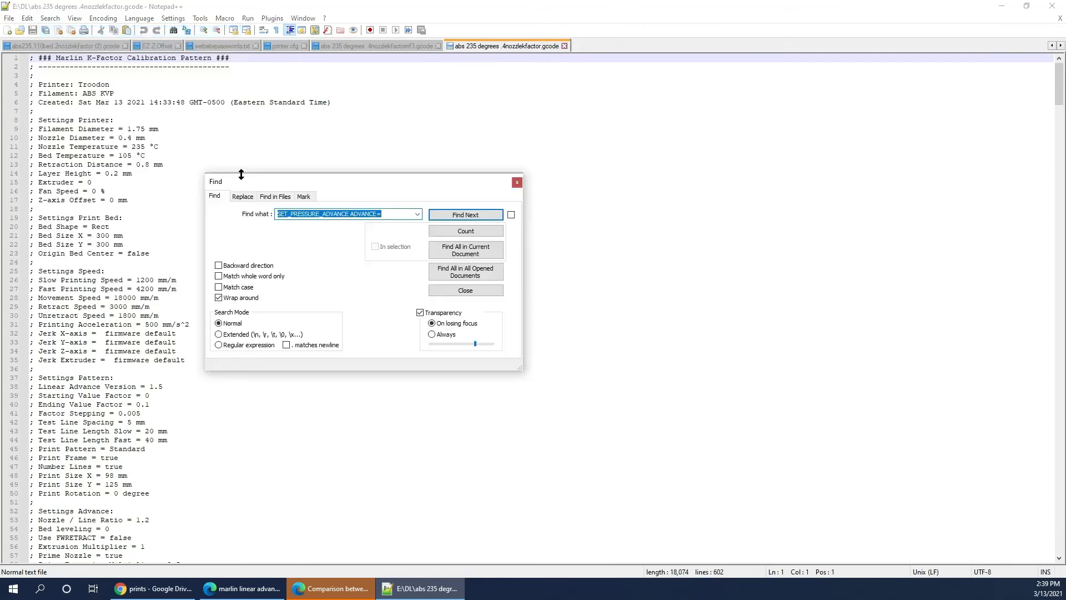
pyautogui.click(242, 196)
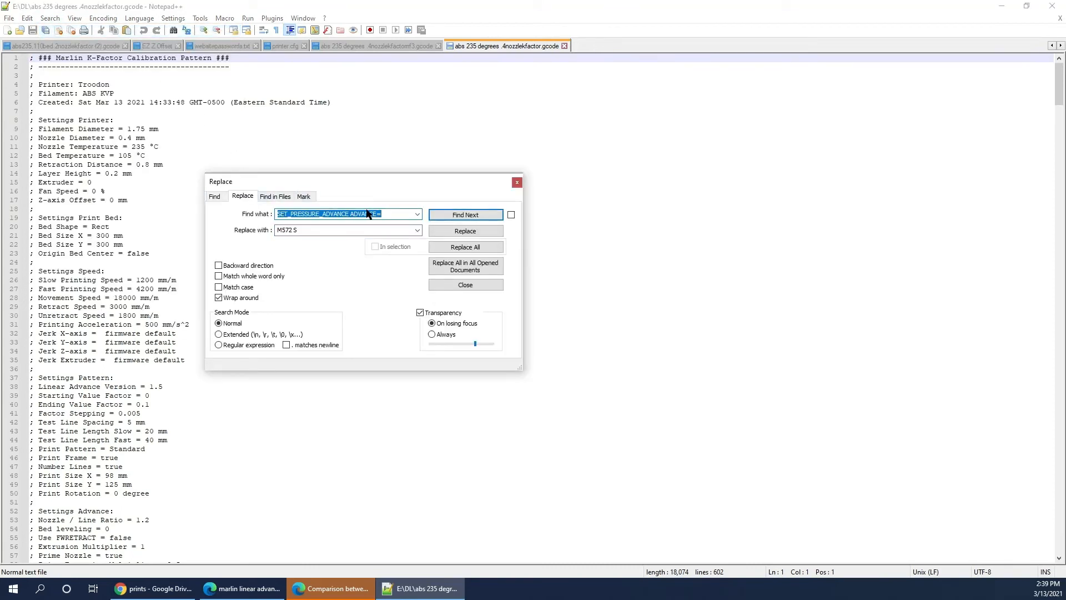
pyautogui.write('M')
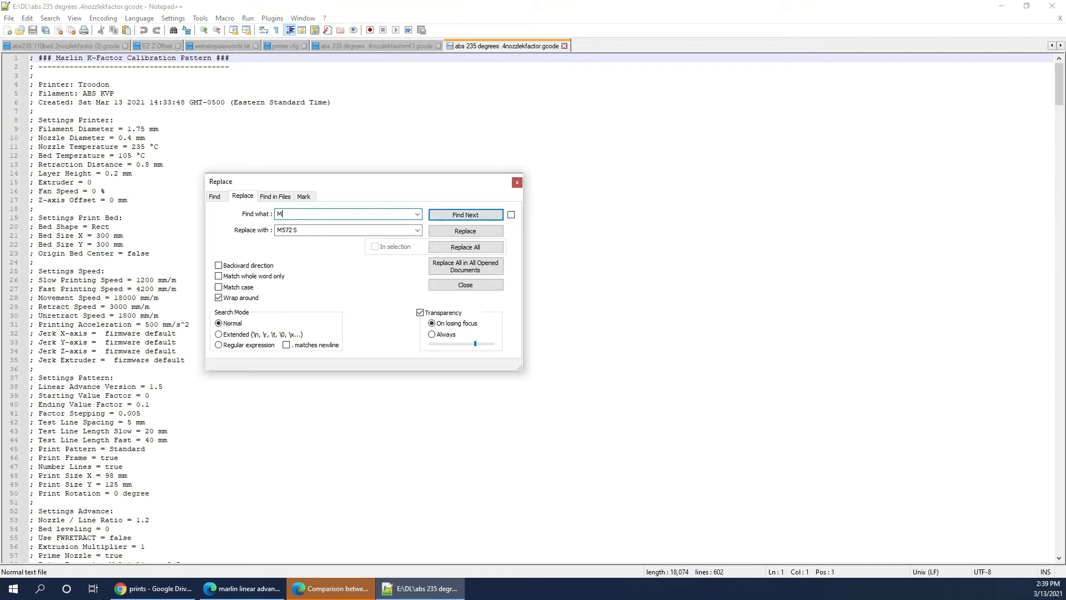
pyautogui.write('900')
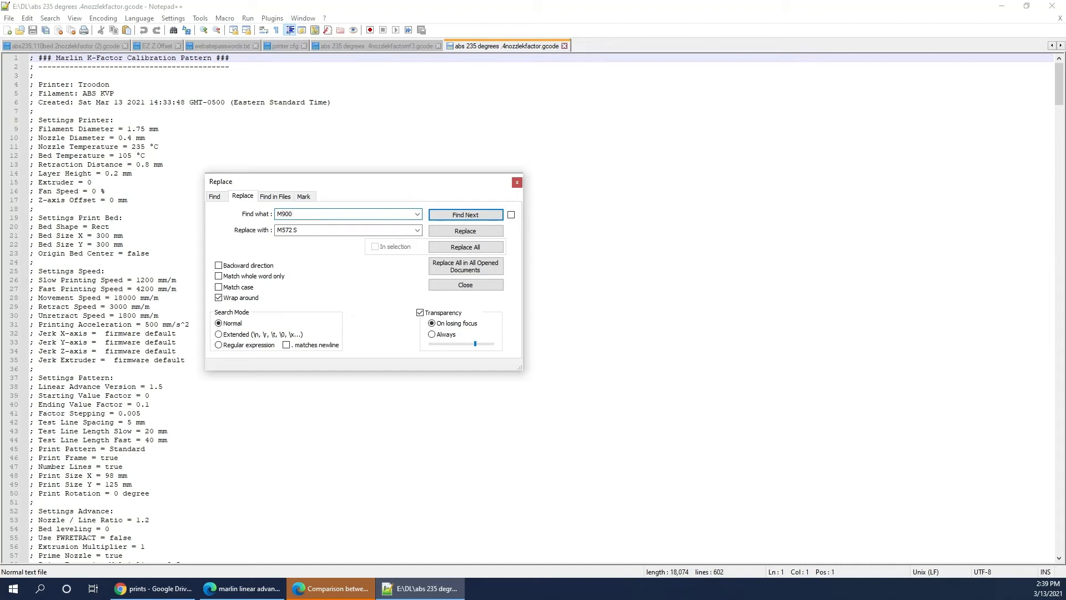
pyautogui.write('K')
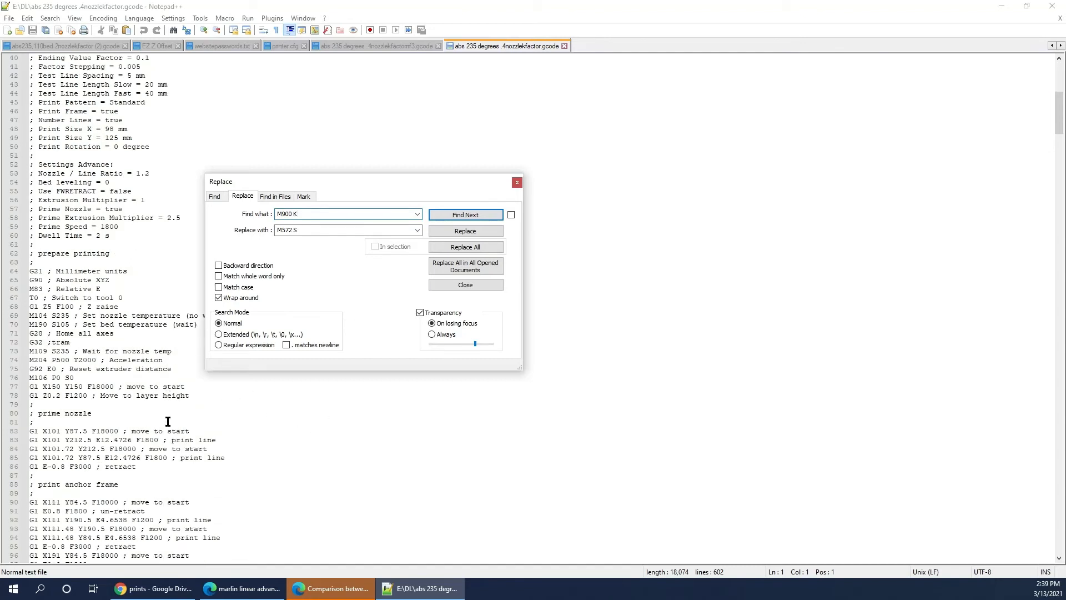
pyautogui.scroll(-3)
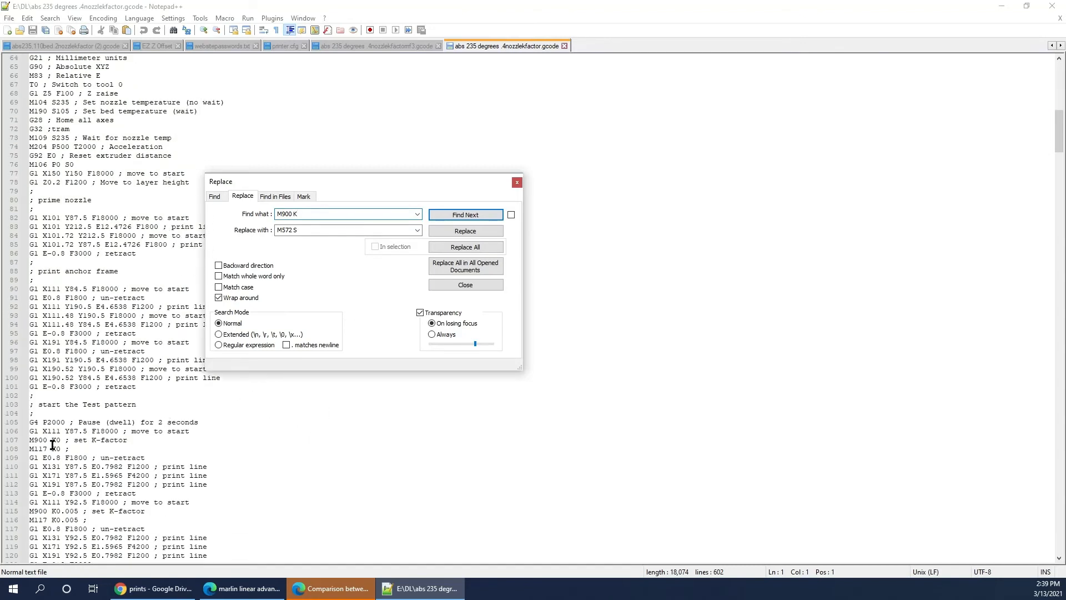
pyautogui.click(465, 215)
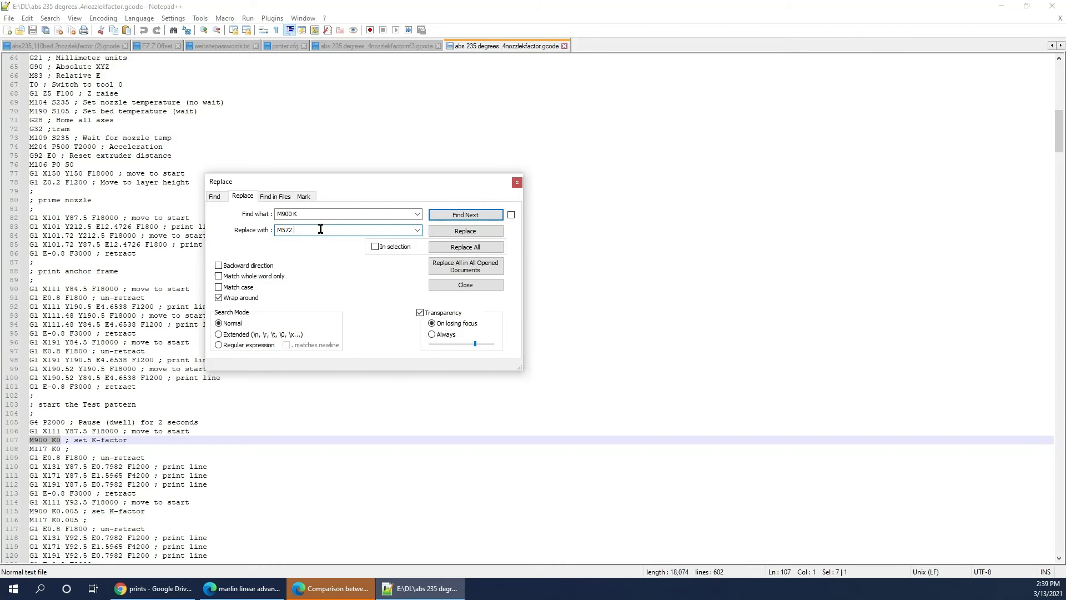
# - Replace every 'M900 K' with 'M572 D0 S', keeping the original values, and confirm none remain
pyautogui.write('D0')
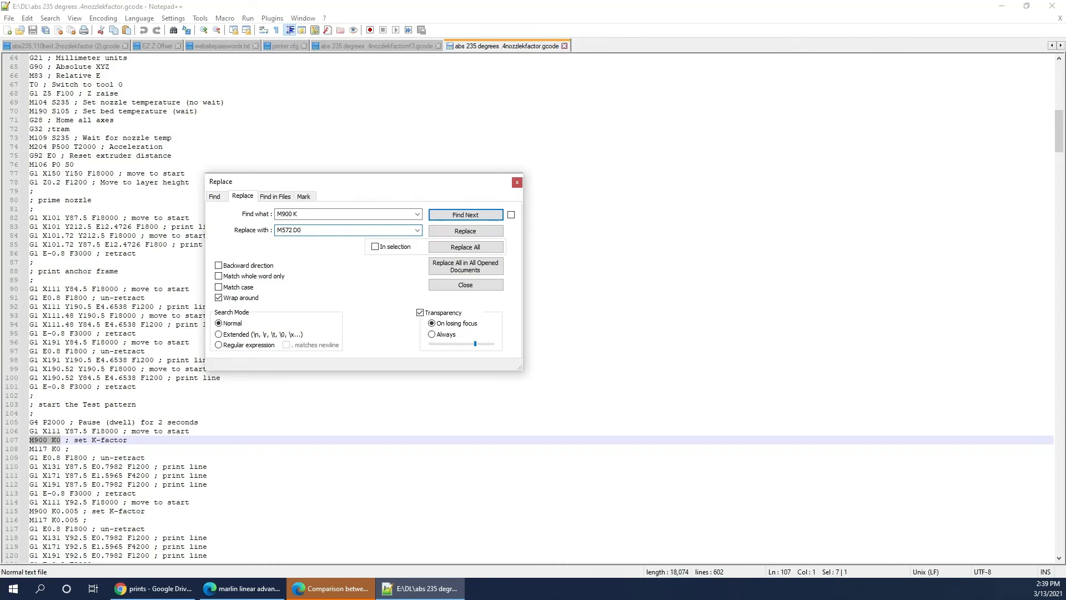
pyautogui.write('S')
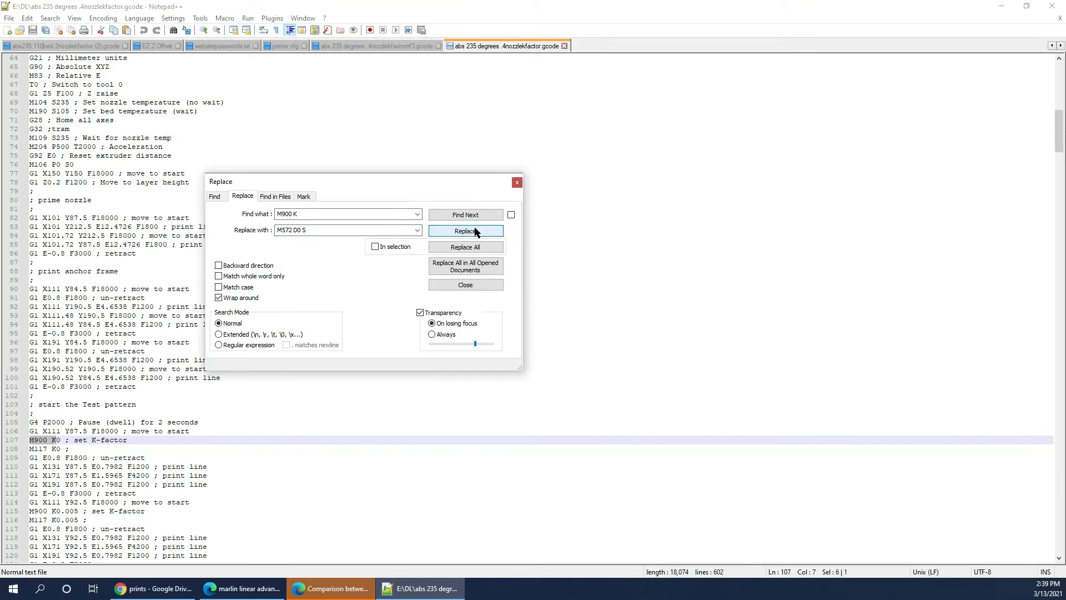
pyautogui.click(465, 230)
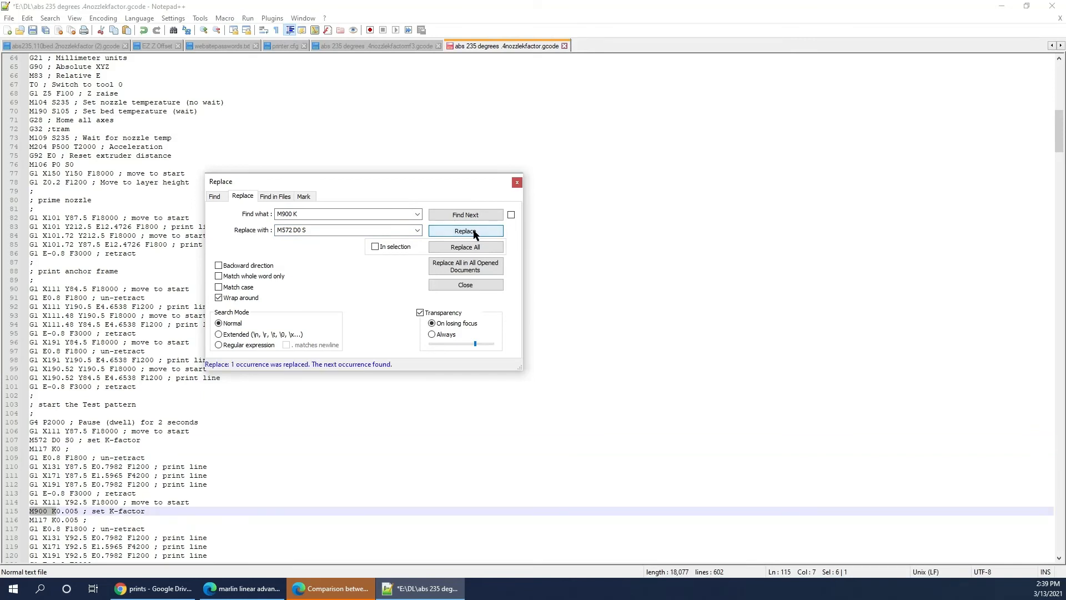
pyautogui.click(465, 231)
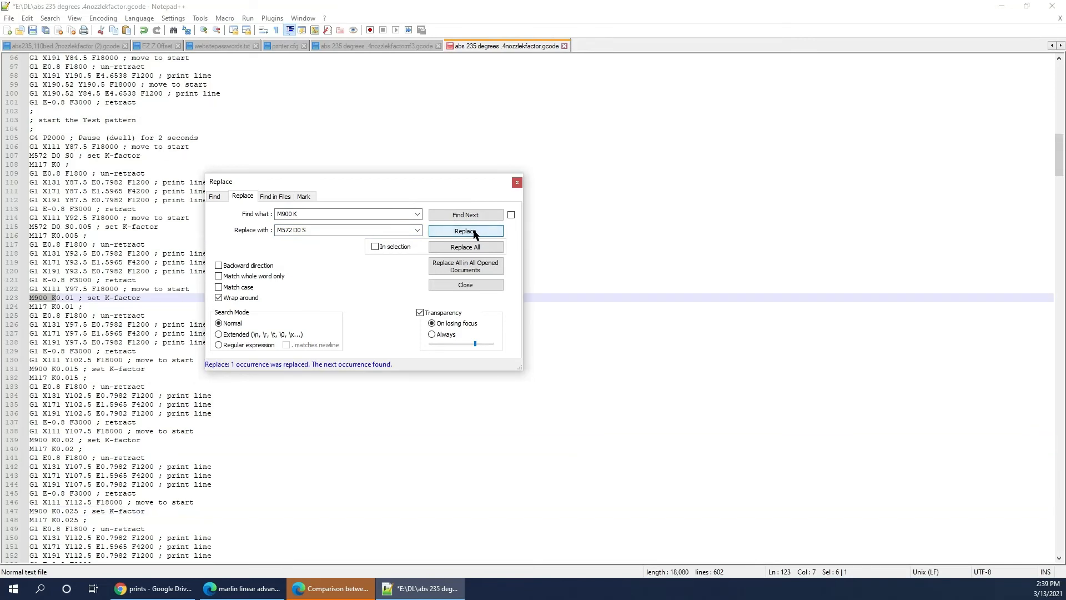
pyautogui.click(465, 230)
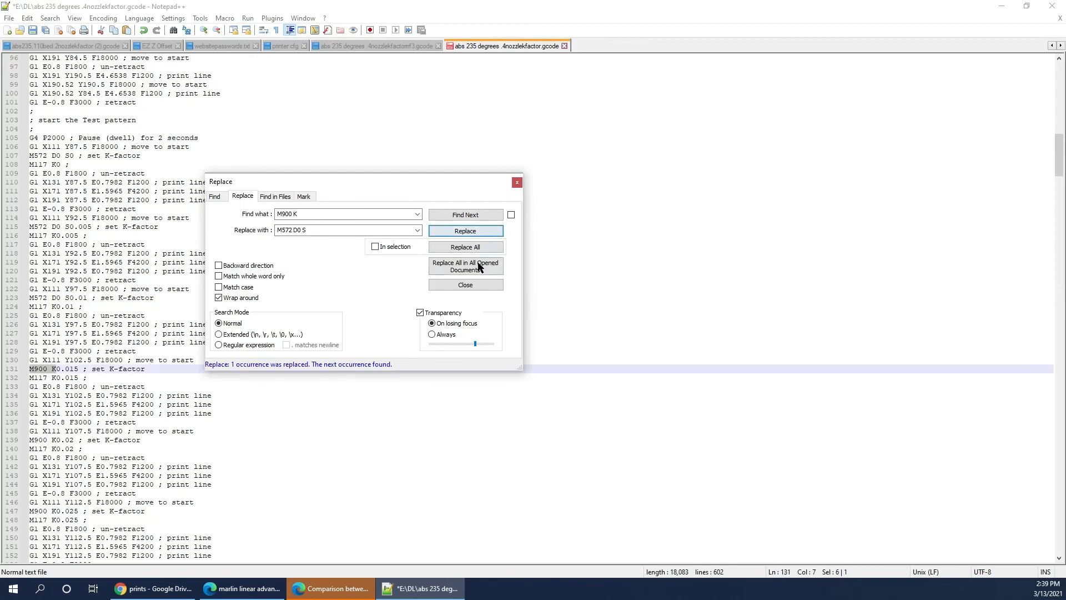
pyautogui.click(466, 245)
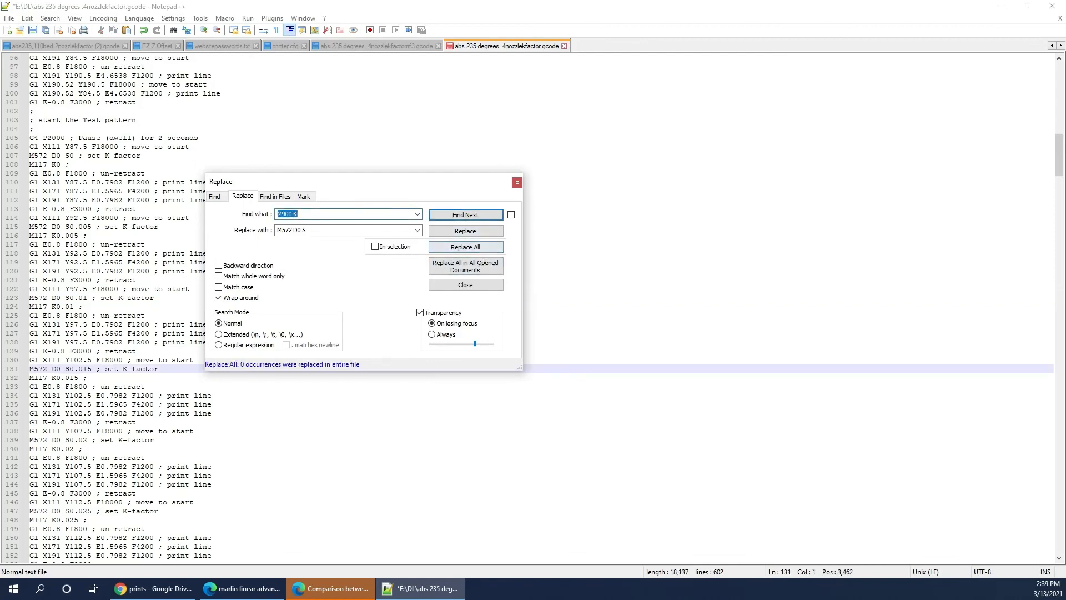
pyautogui.click(465, 284)
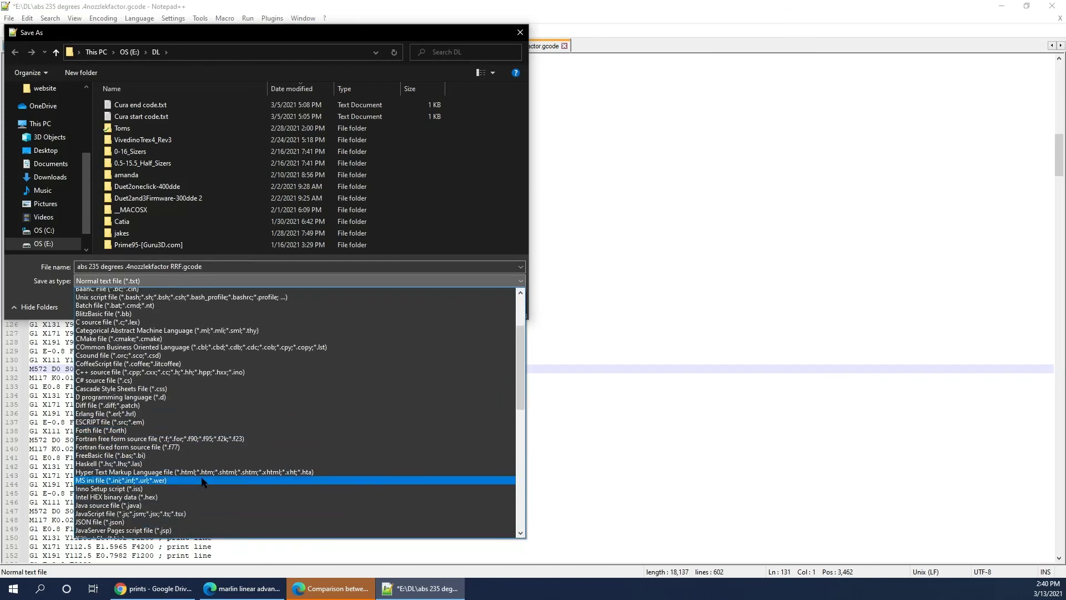
# - Save as 'abs 235 degrees .4nozzlekfactor RRF.gcode' with Save as type All types (*.*)
pyautogui.scroll(-3)
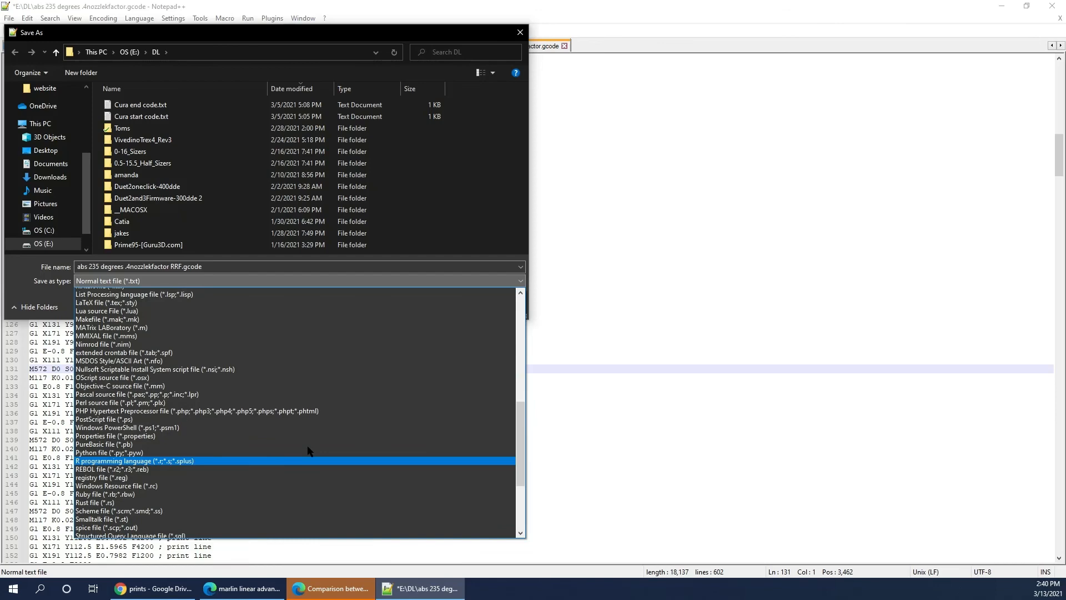
pyautogui.scroll(3)
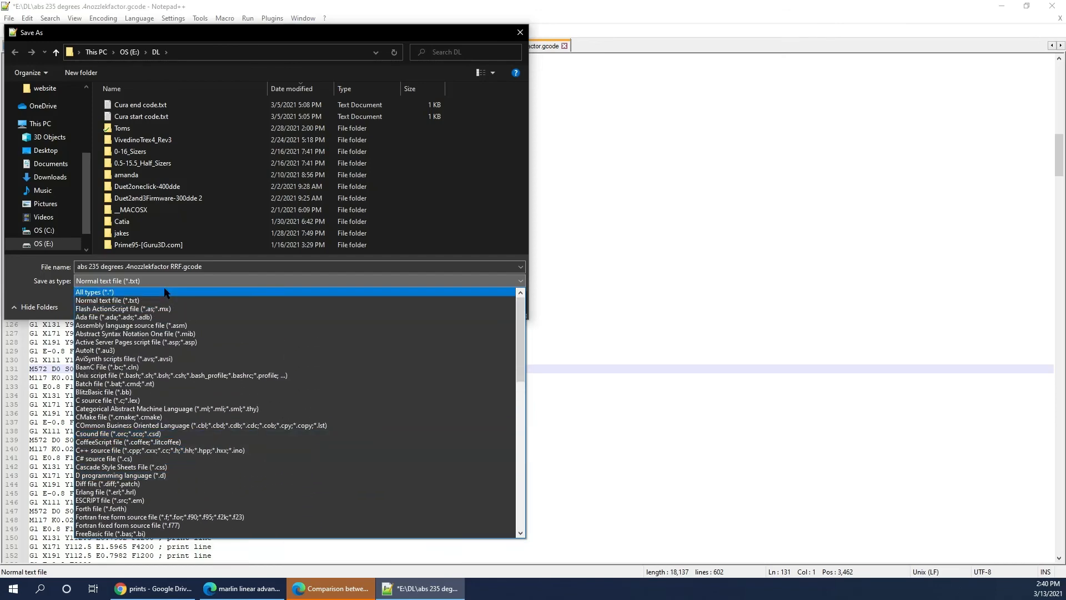
pyautogui.click(94, 291)
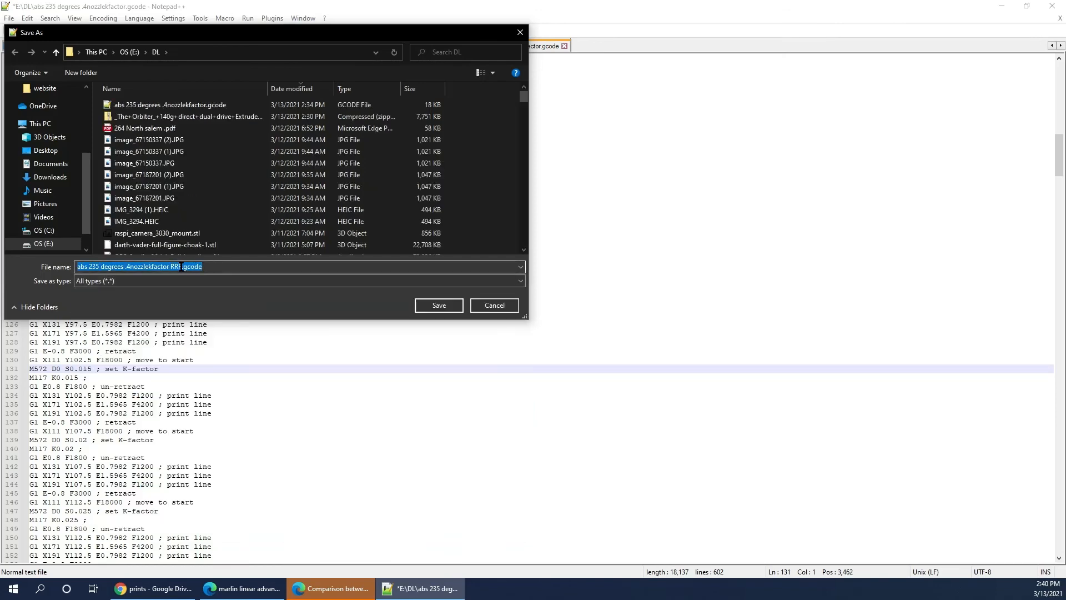